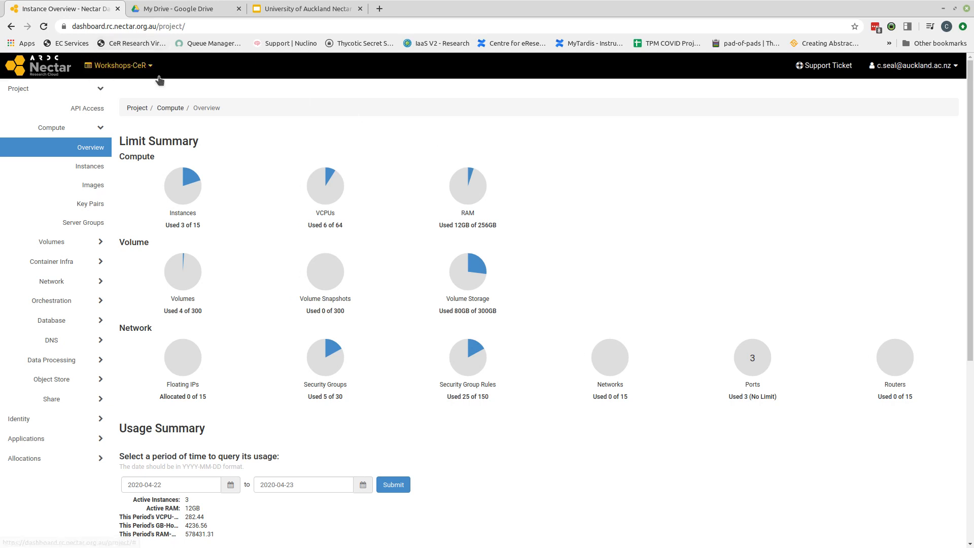
mouse_move(142, 83)
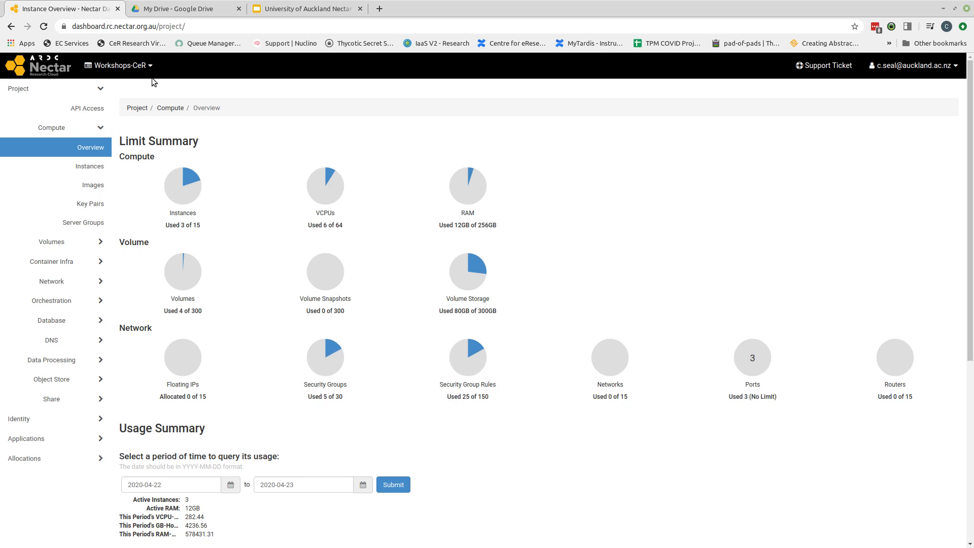
mouse_move(83, 222)
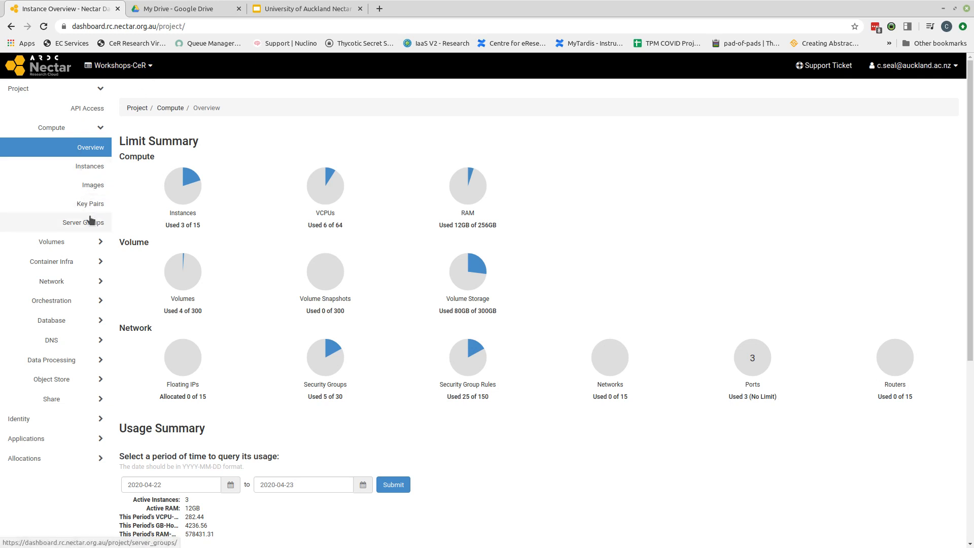
mouse_move(296, 253)
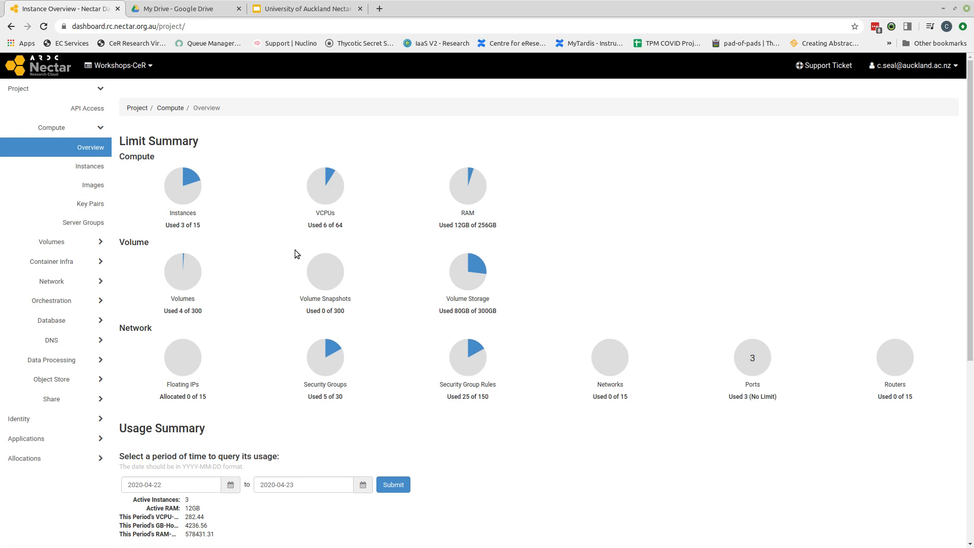
mouse_move(186, 235)
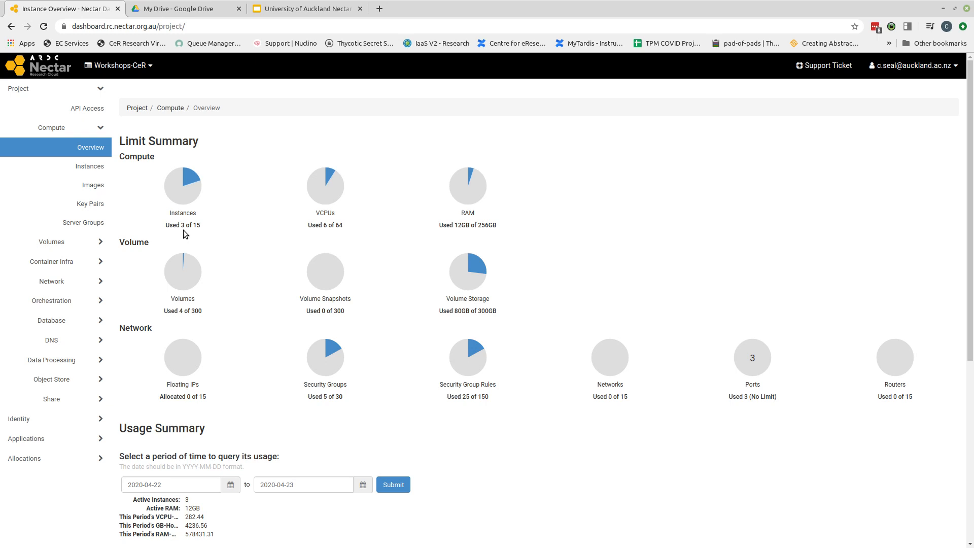
mouse_move(341, 244)
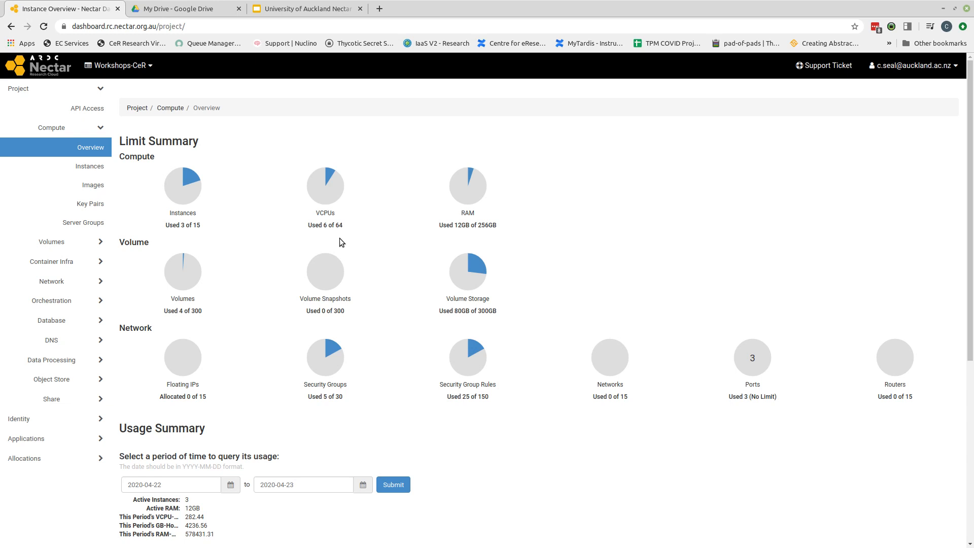
mouse_move(482, 237)
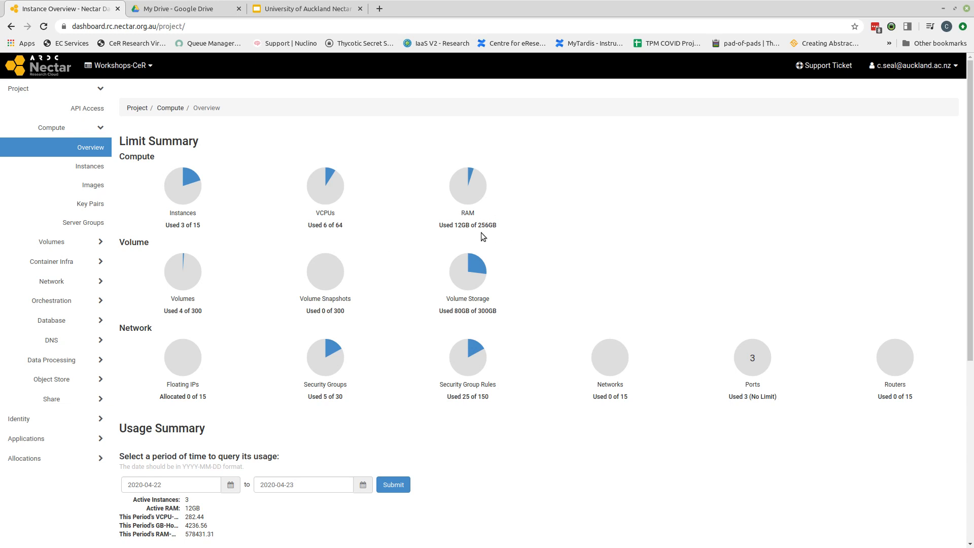
mouse_move(430, 238)
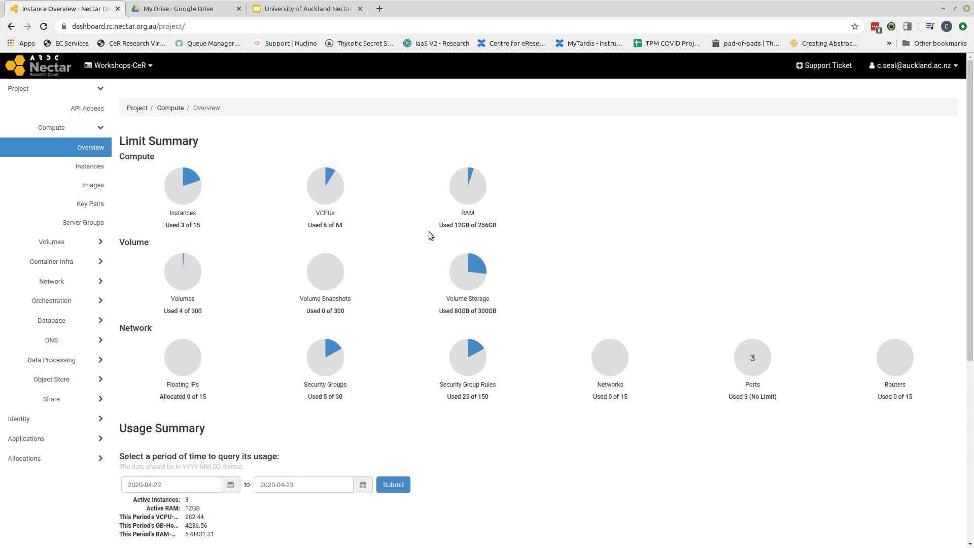
mouse_move(358, 307)
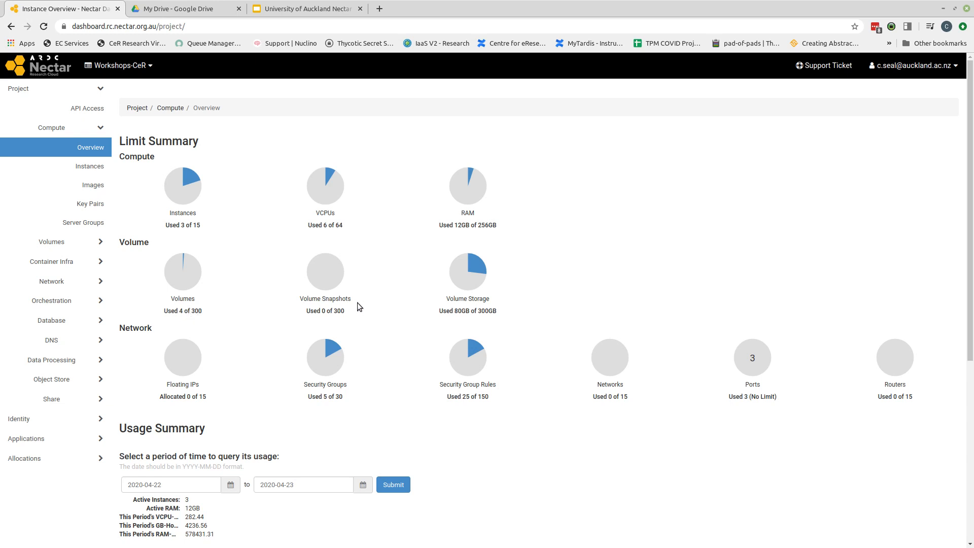
mouse_move(449, 310)
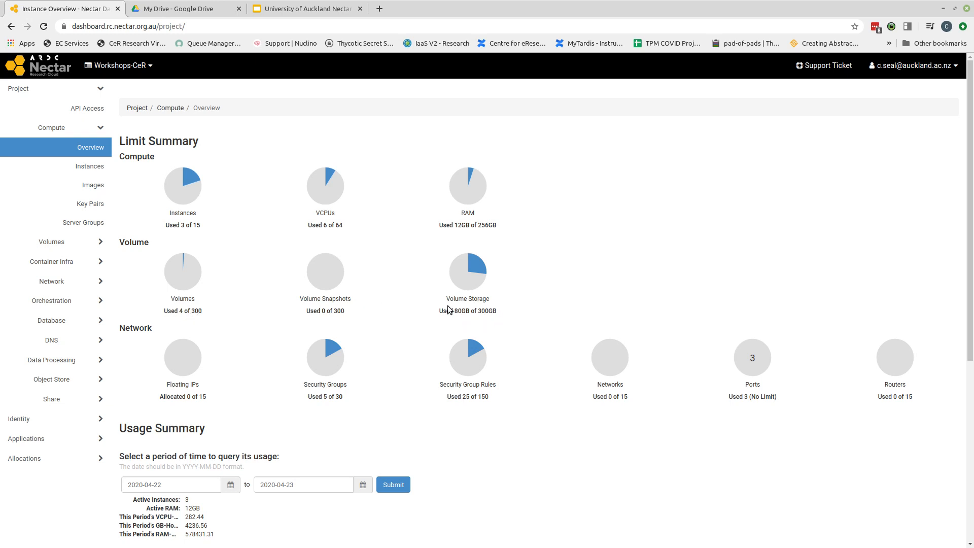
mouse_move(515, 313)
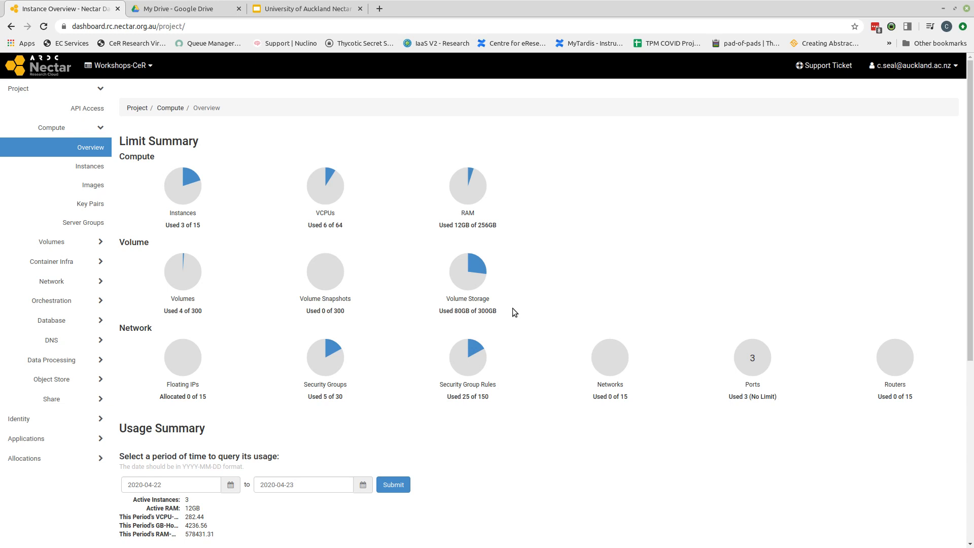
mouse_move(518, 212)
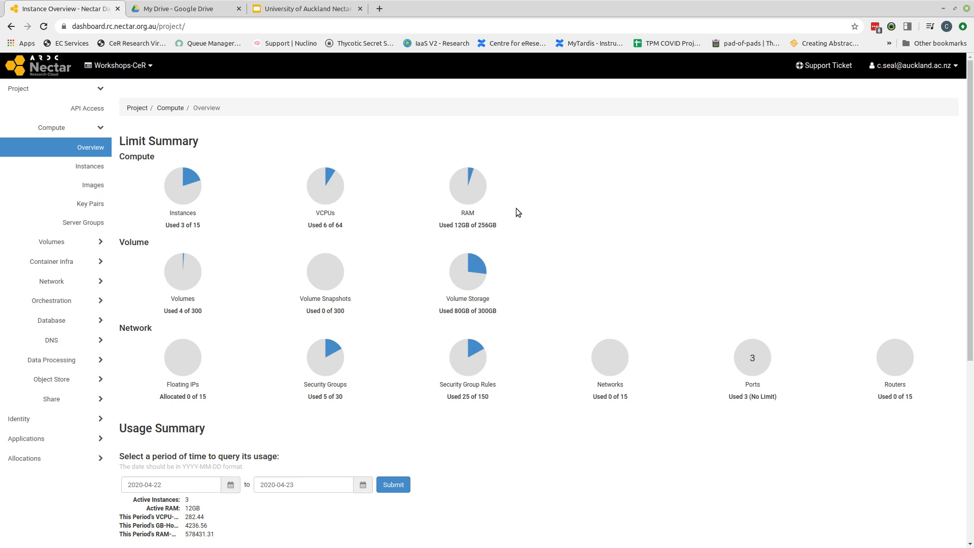
mouse_move(194, 160)
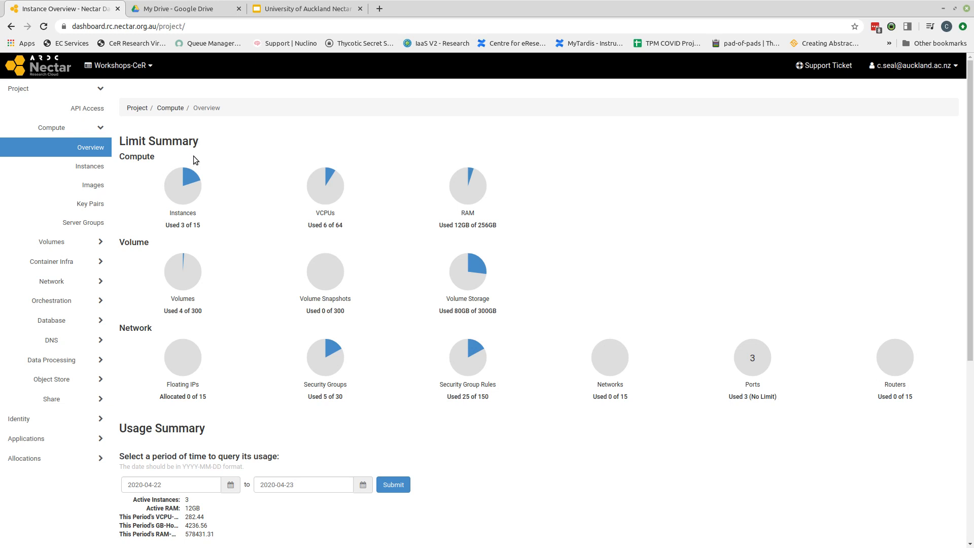
mouse_move(89, 166)
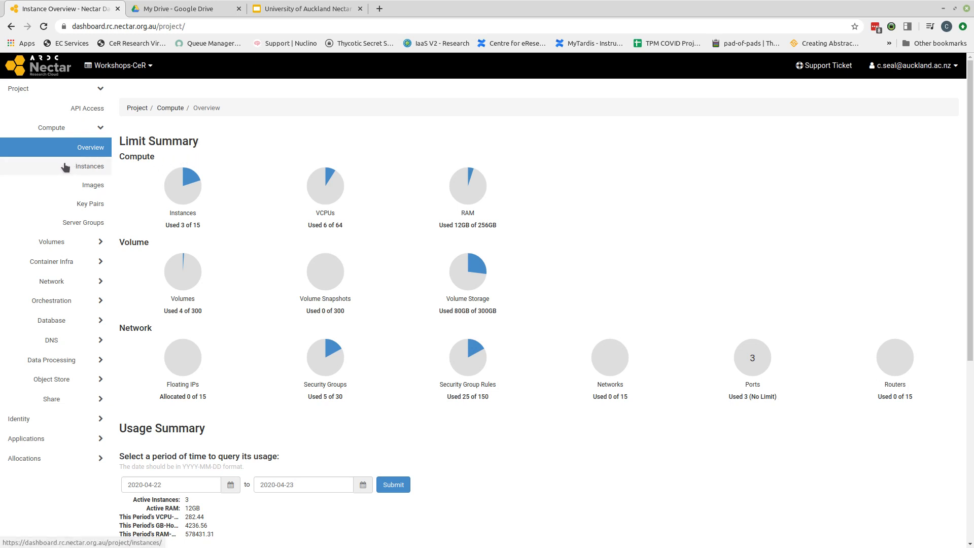
mouse_move(49, 137)
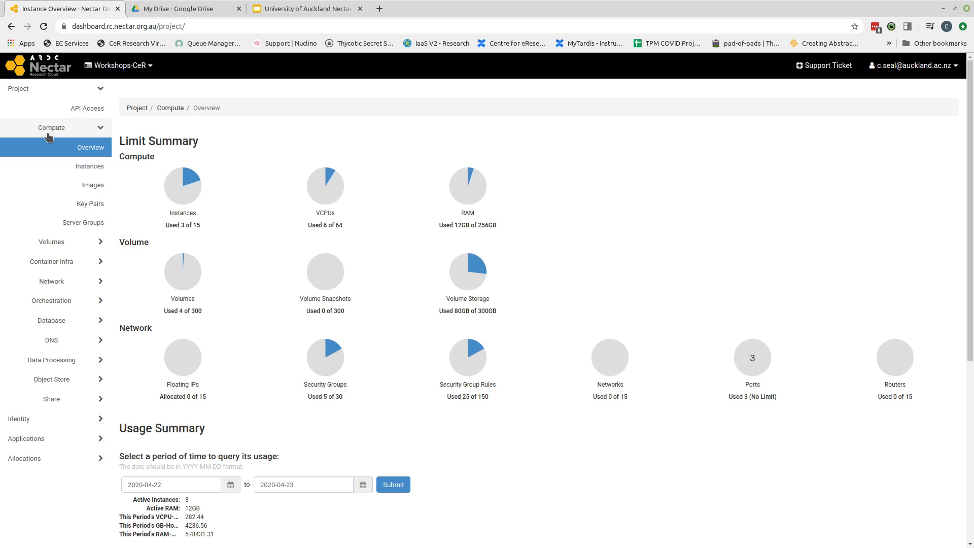
- Open Compute > Instances to view the three running m3.small Windows servers
click(89, 166)
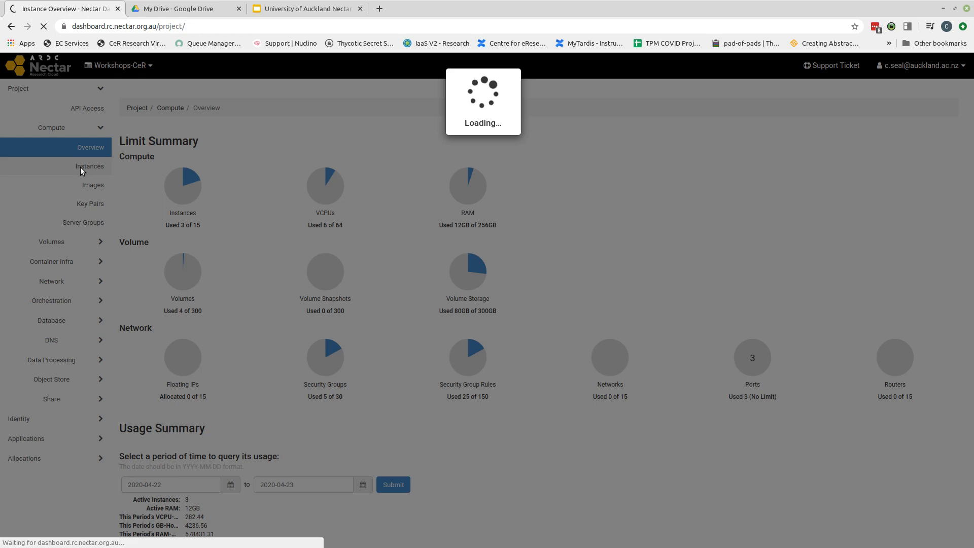
mouse_move(392, 203)
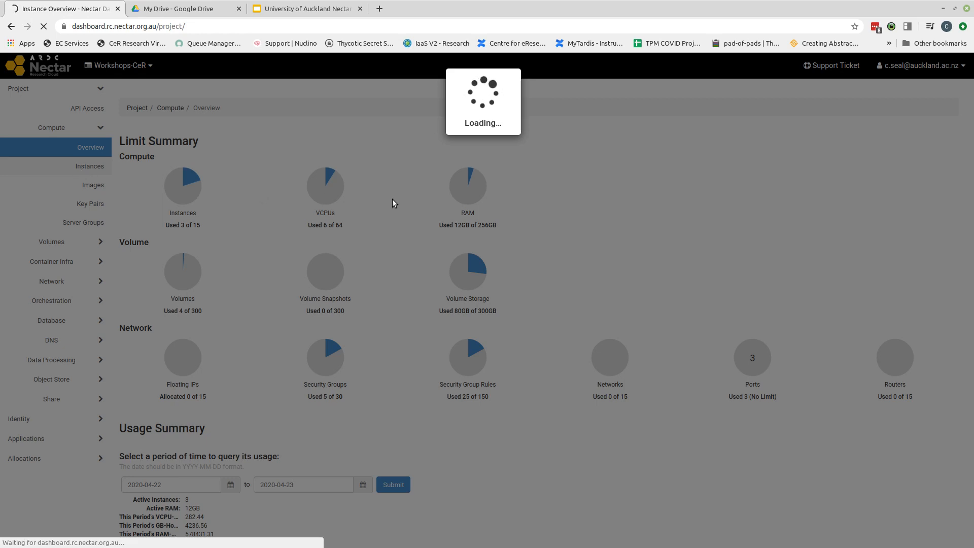
click(89, 166)
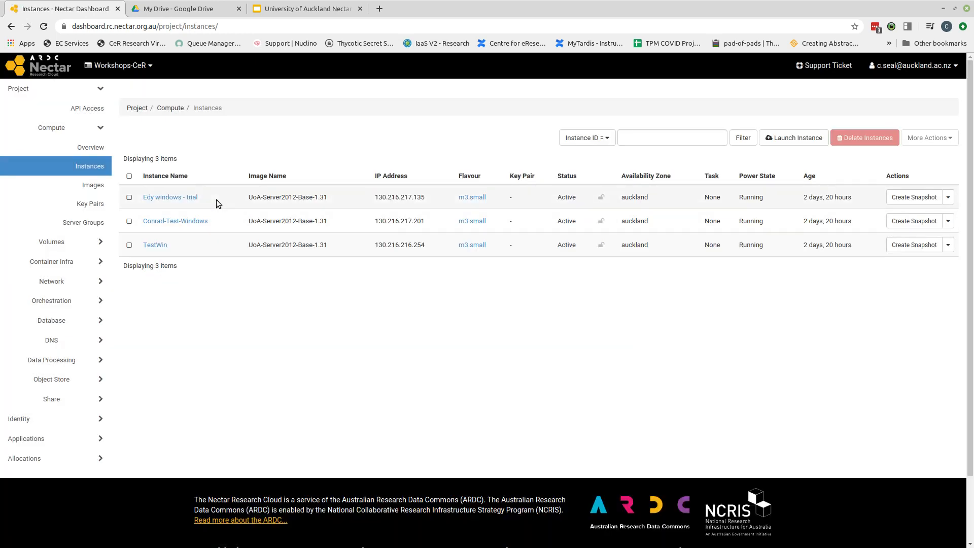
mouse_move(216, 218)
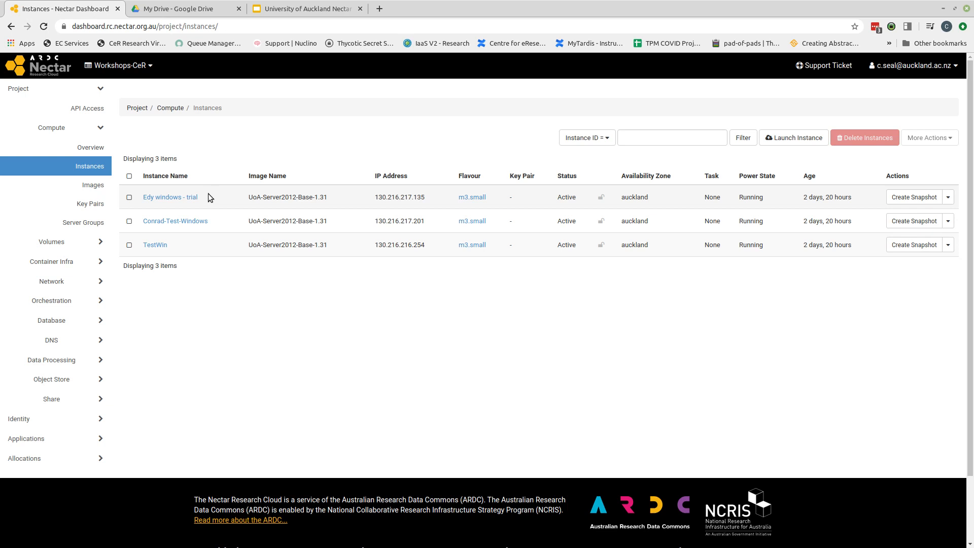
mouse_move(218, 206)
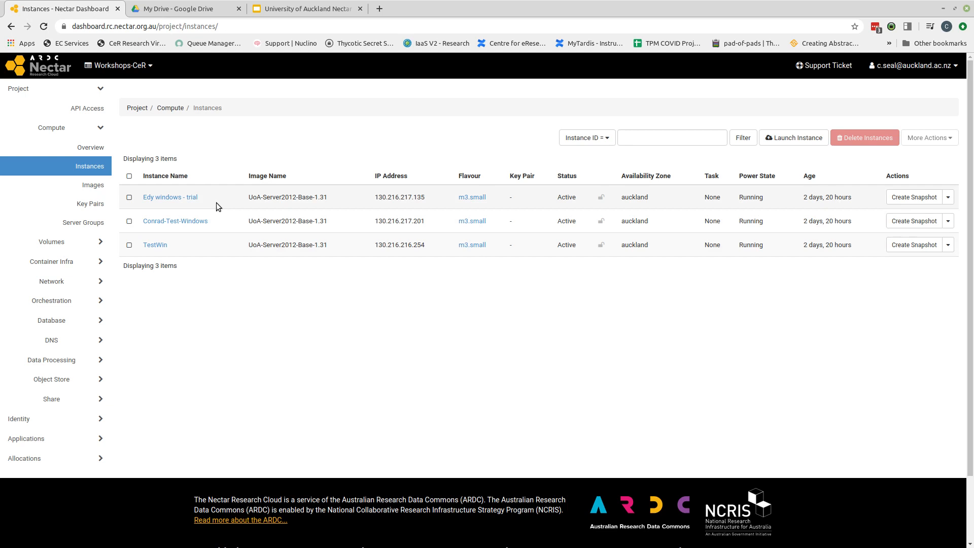
mouse_move(231, 216)
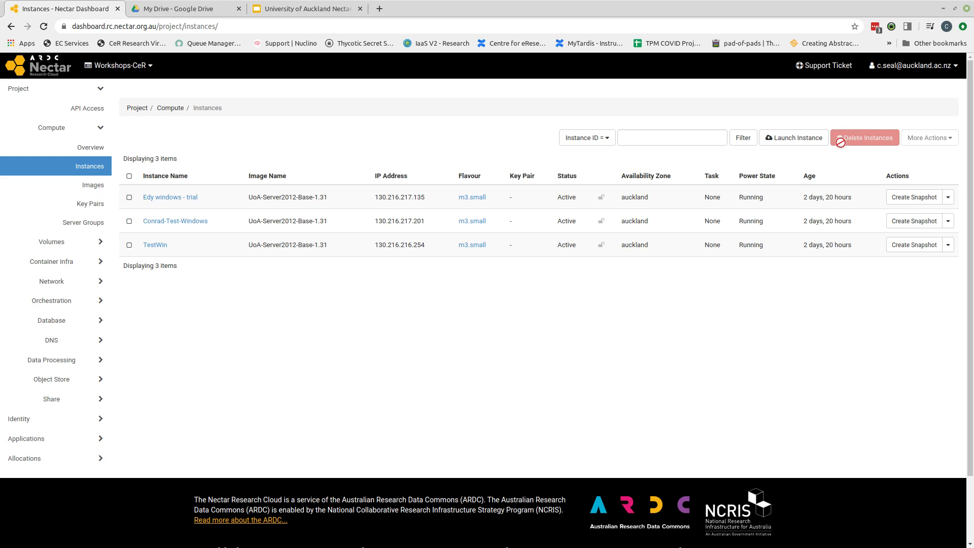
mouse_move(910, 152)
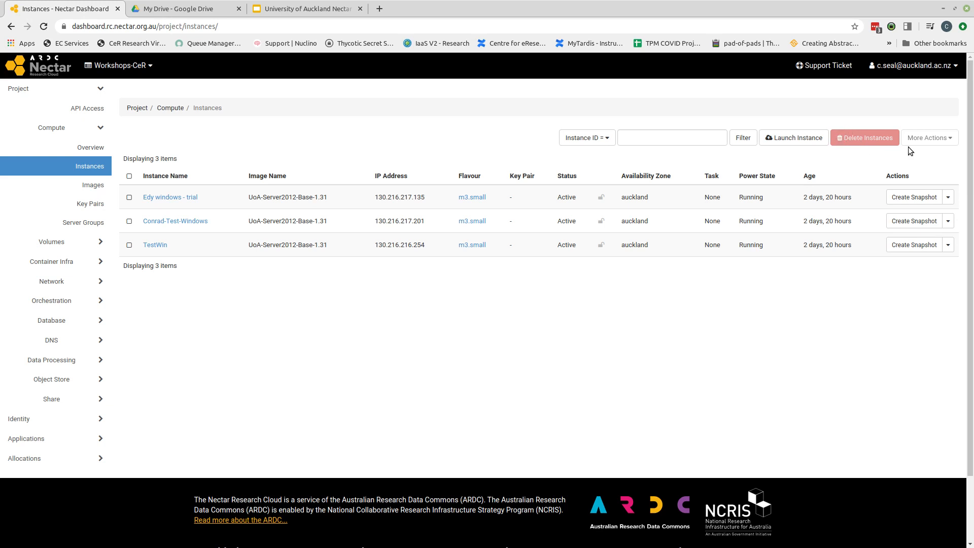
mouse_move(960, 155)
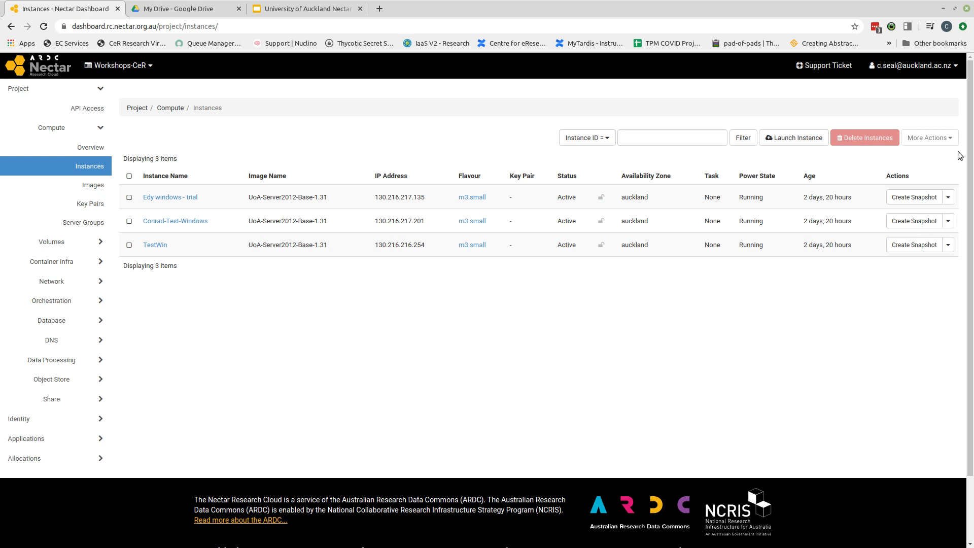
mouse_move(860, 161)
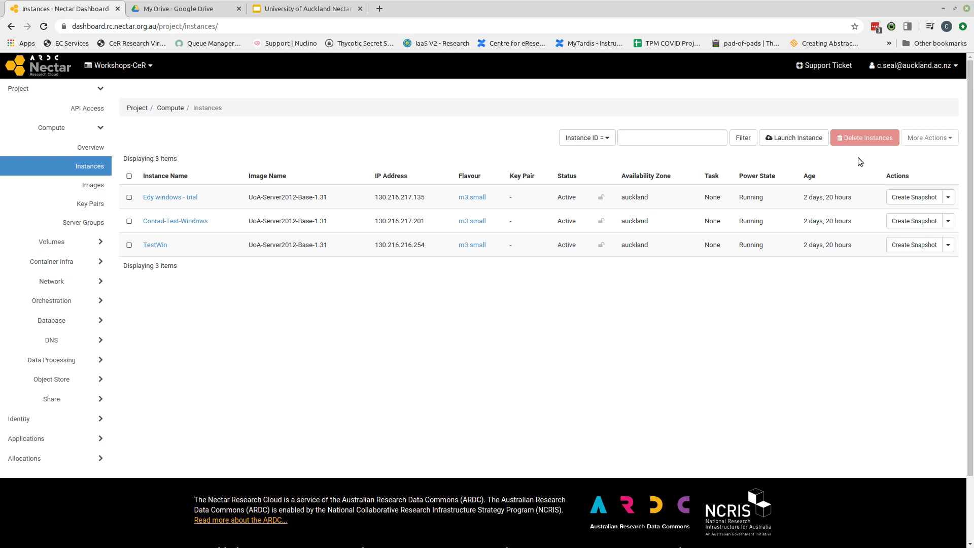
mouse_move(800, 160)
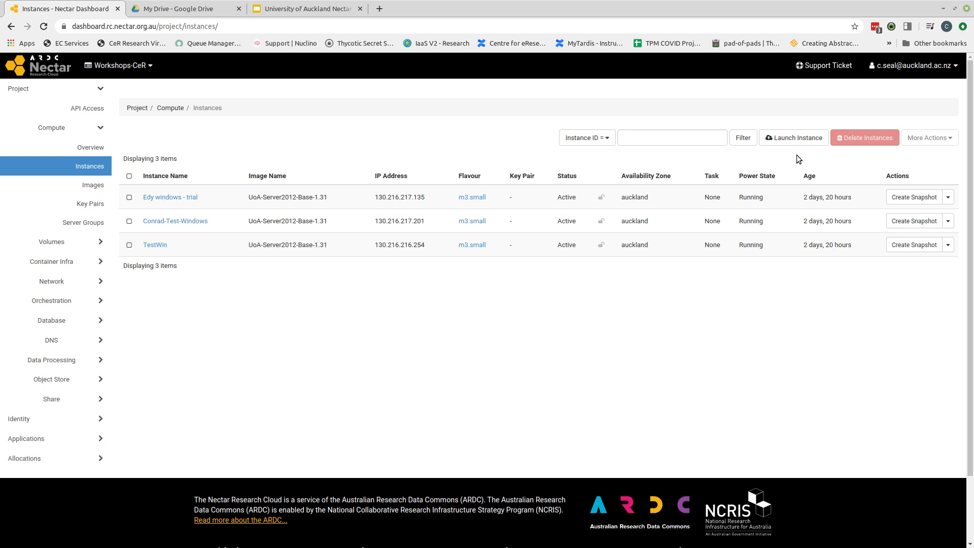
mouse_move(794, 138)
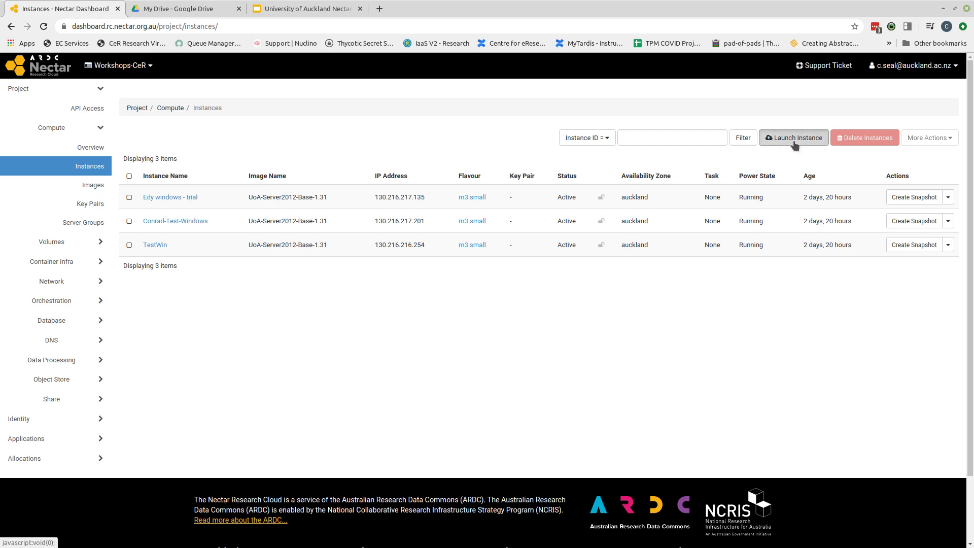
- Start a new instance launch and name it Chris-Video-Test
click(793, 137)
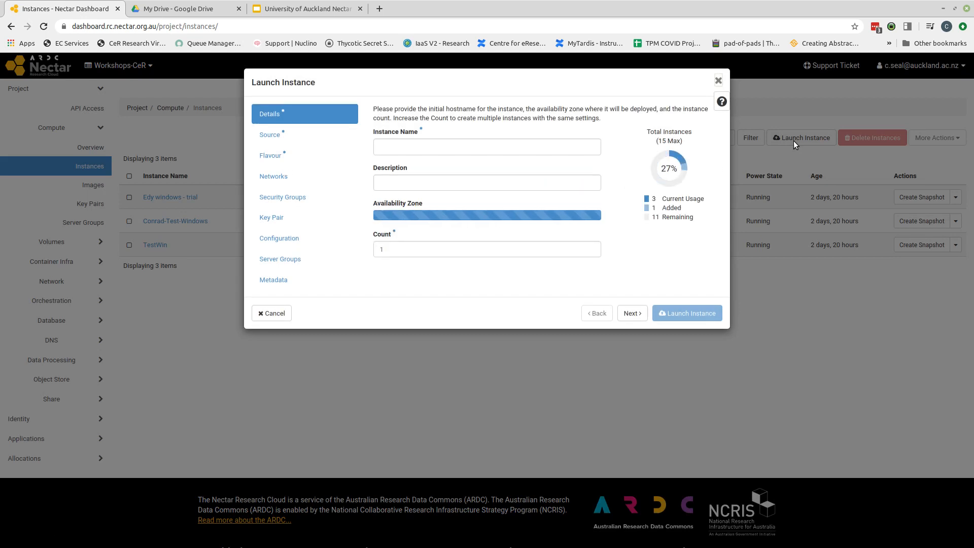
click(686, 313)
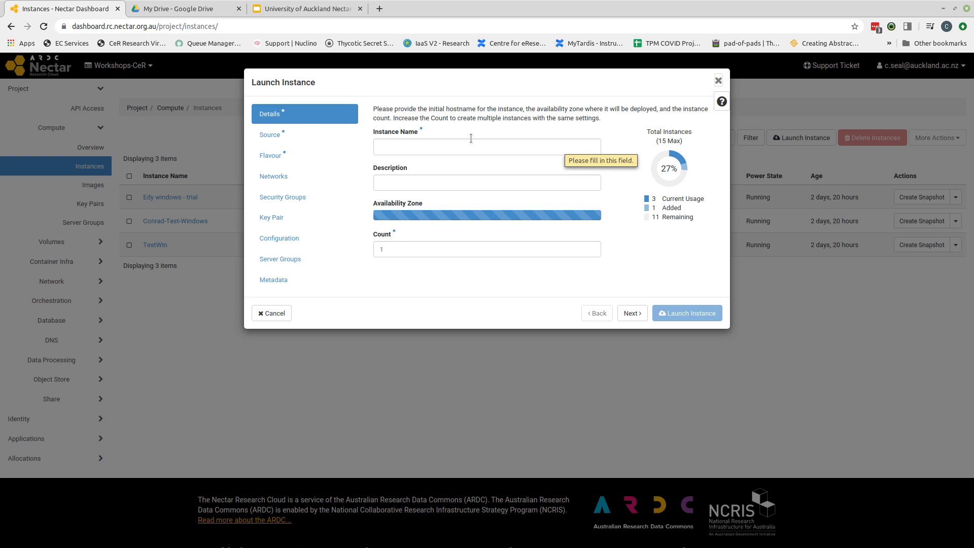
click(487, 146)
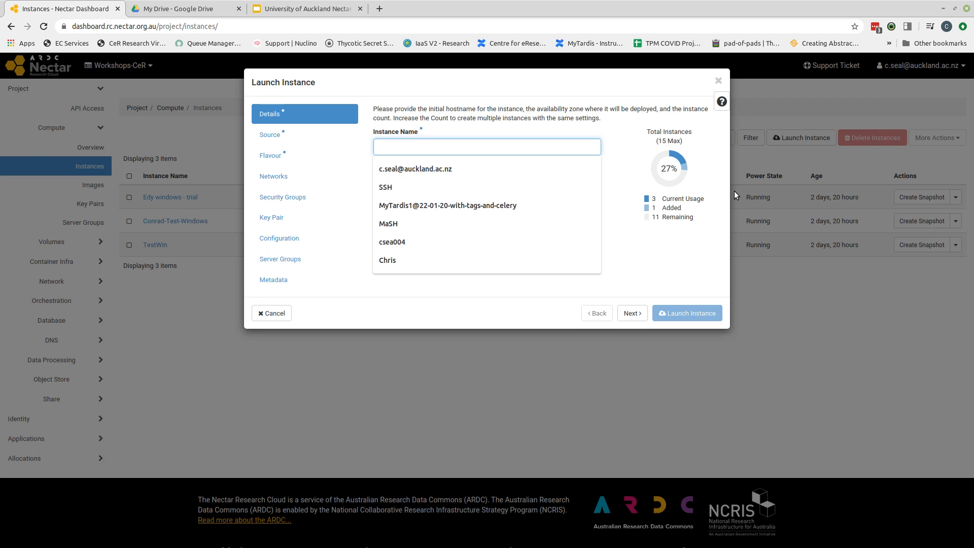
click(487, 146)
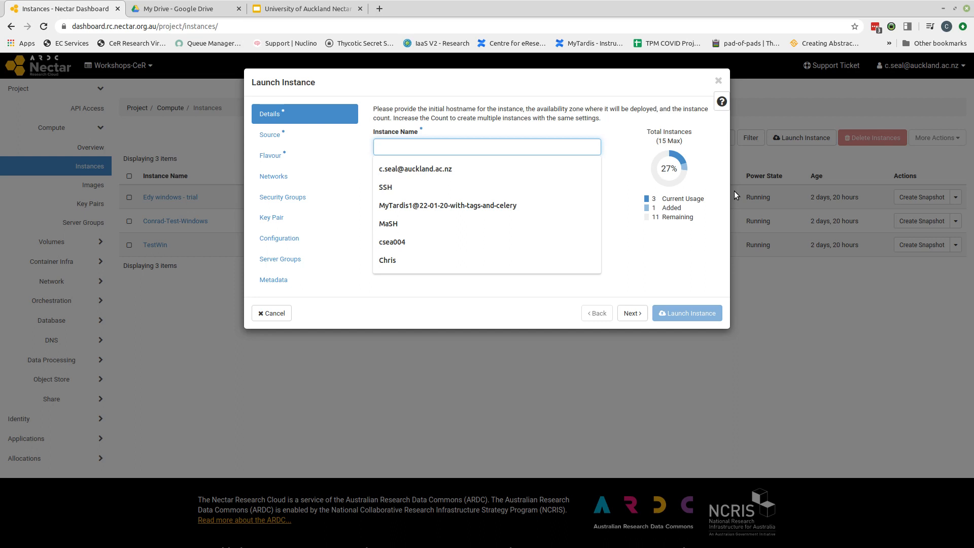
click(486, 147)
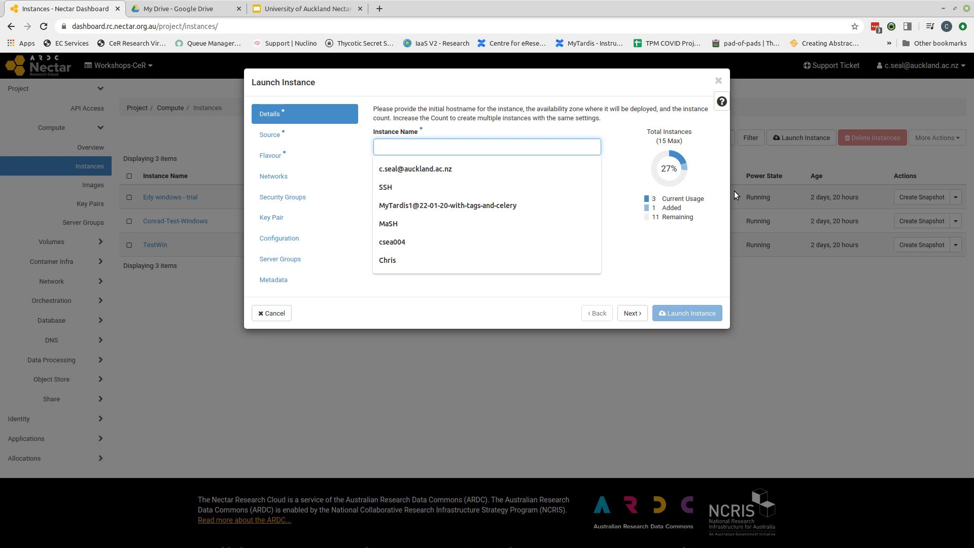
text(c)
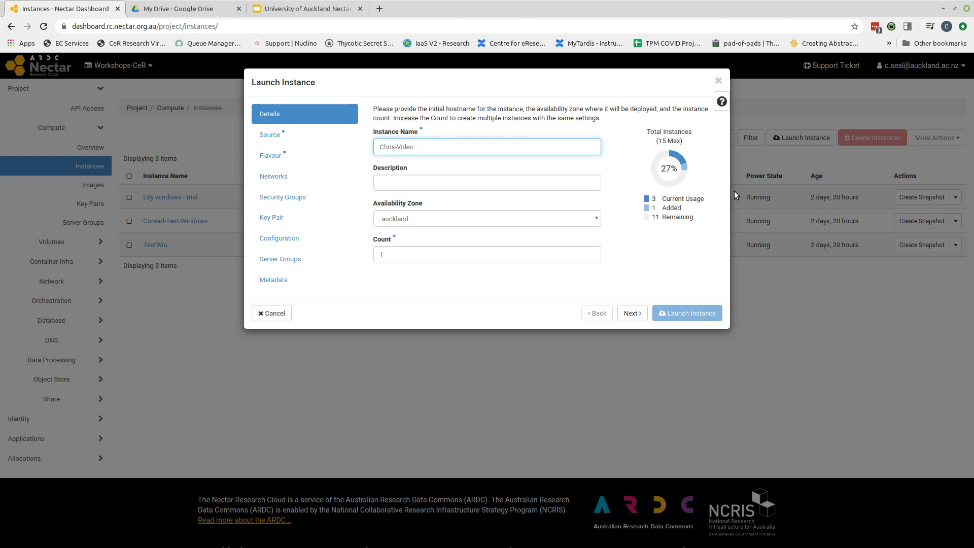
text(-Test)
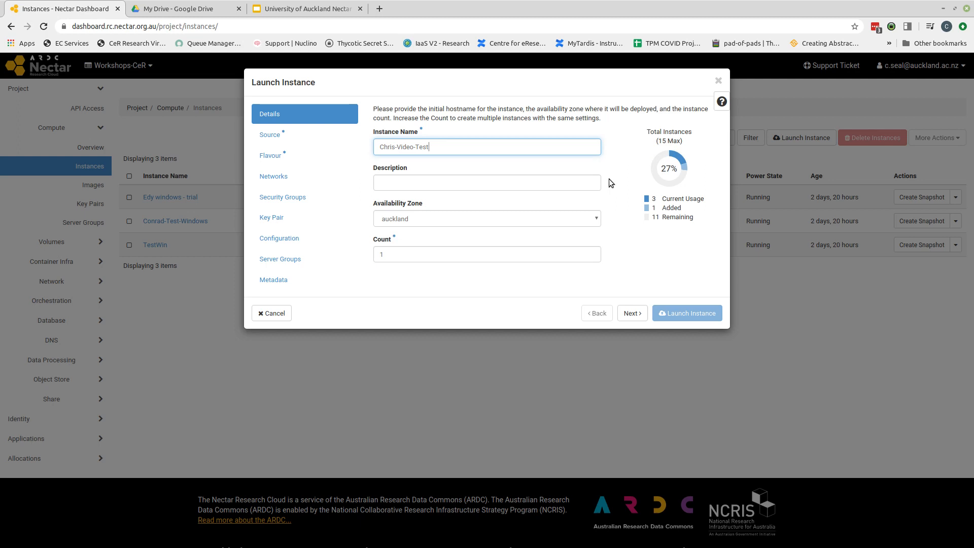
click(486, 182)
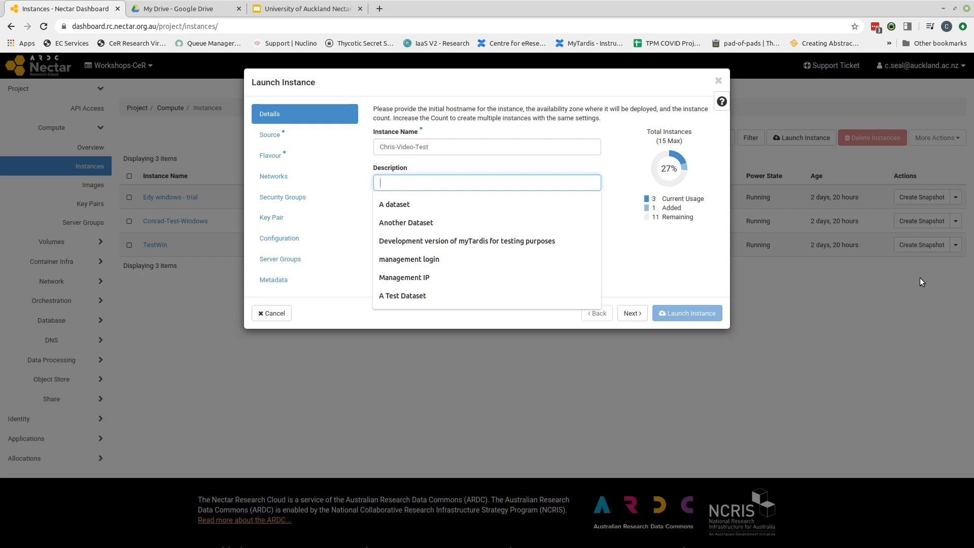
- Describe the instance as 'A test instance for recording purposes' and continue to Source
text(A test in)
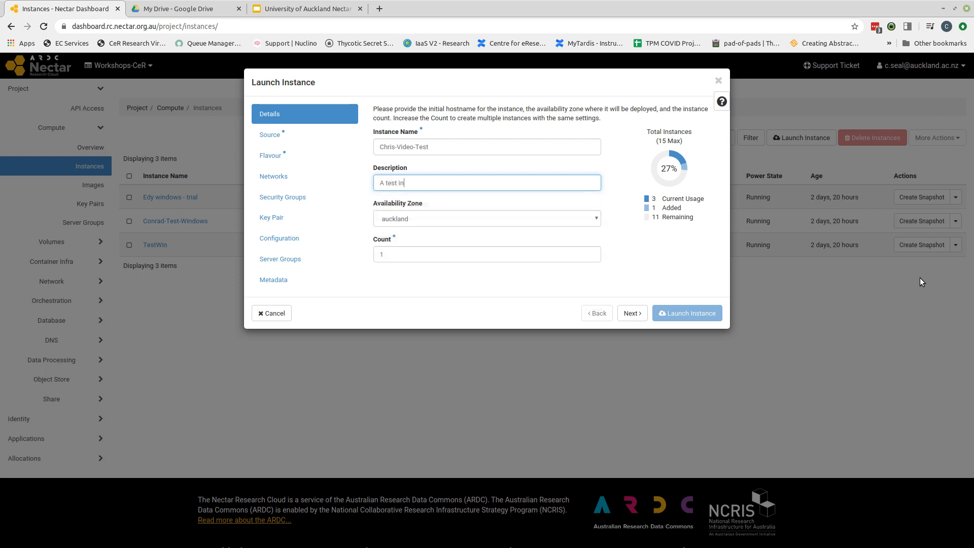
text(stance for)
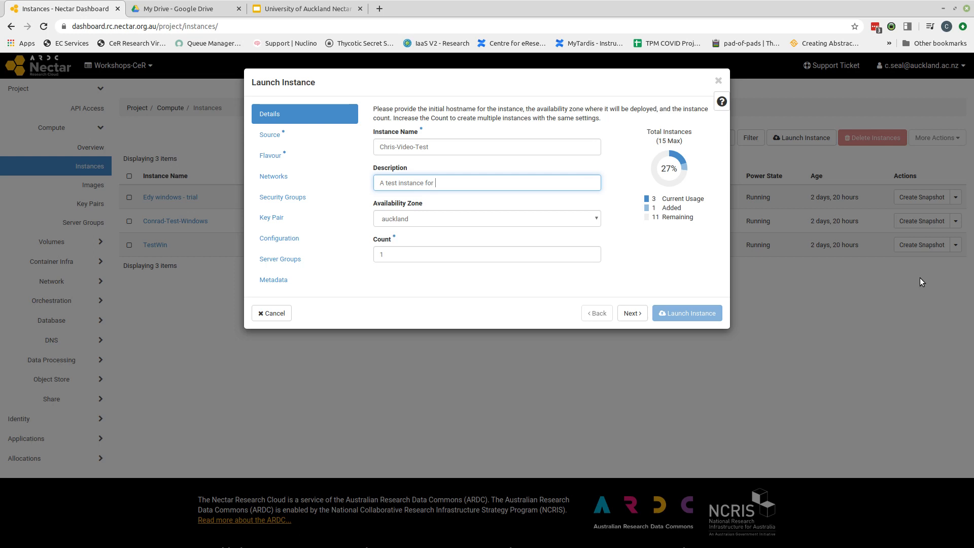
text(recording p)
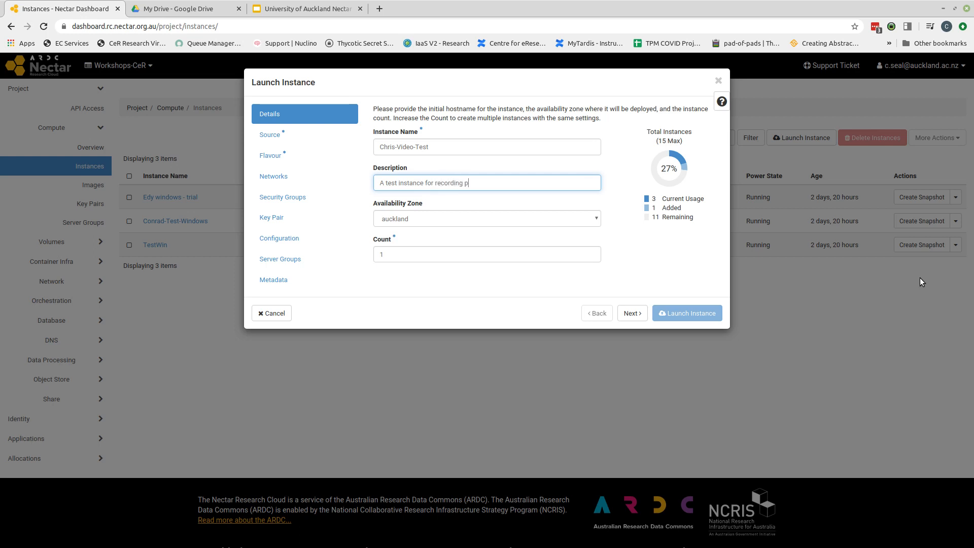
text(u)
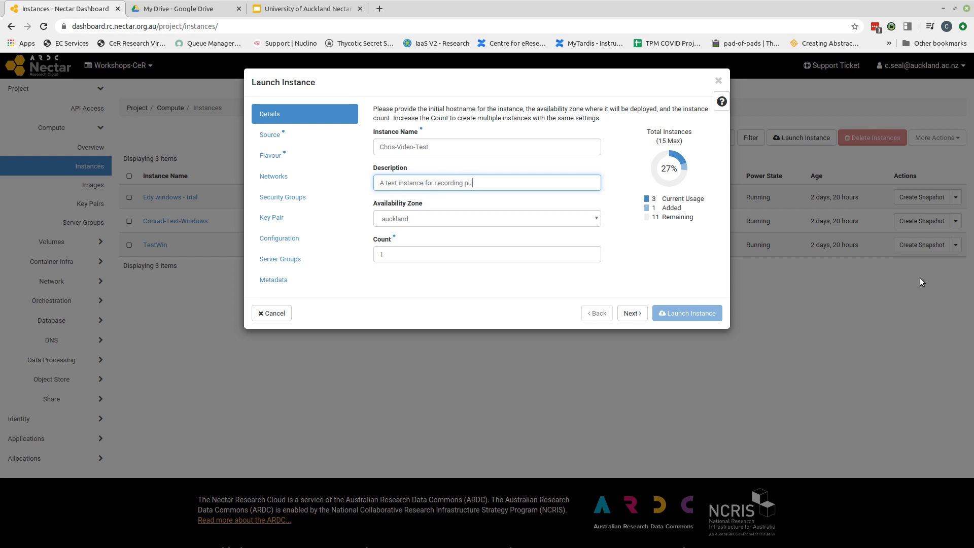
text(rposes)
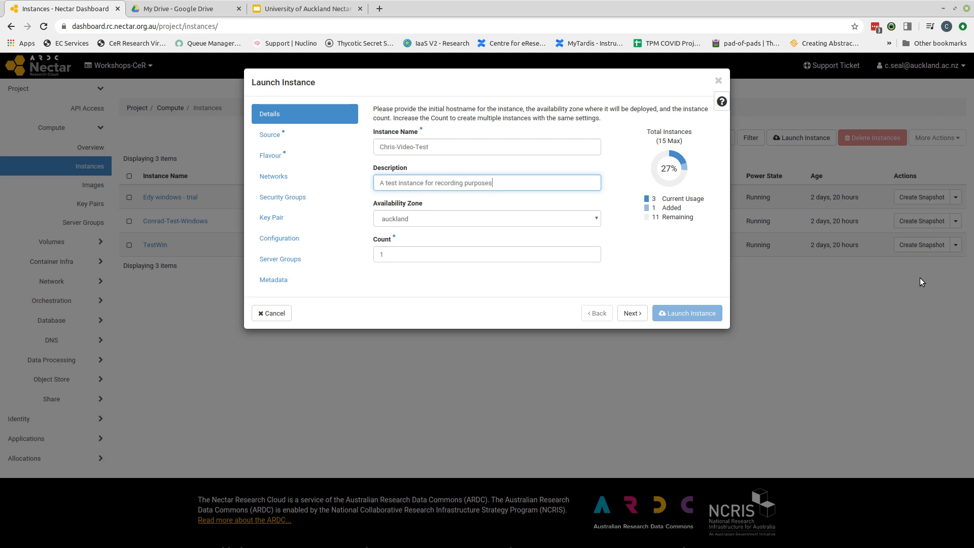
mouse_move(515, 224)
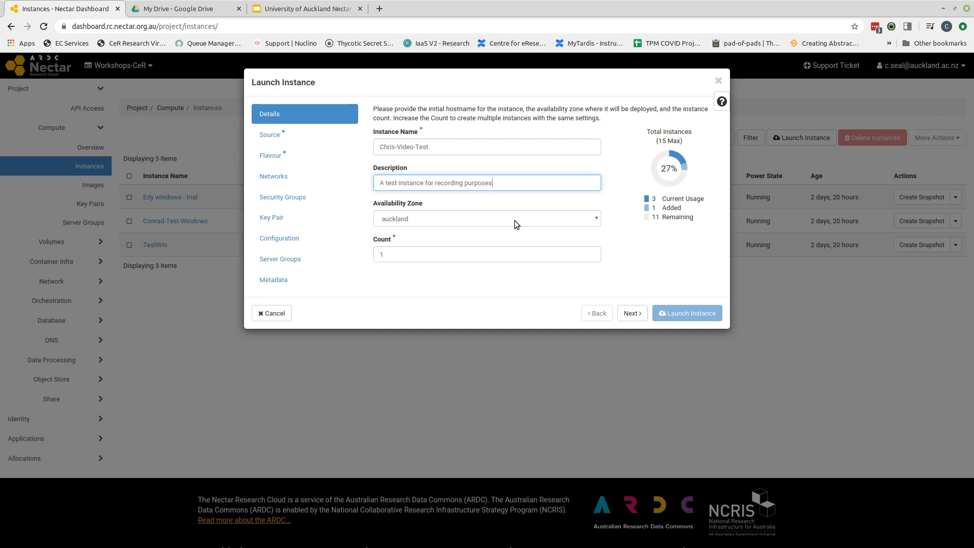
mouse_move(437, 229)
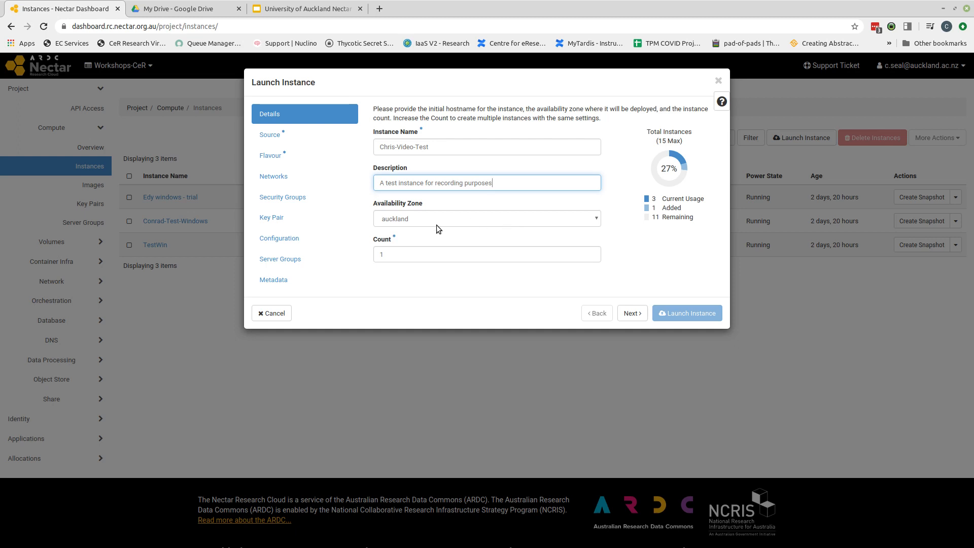
mouse_move(406, 231)
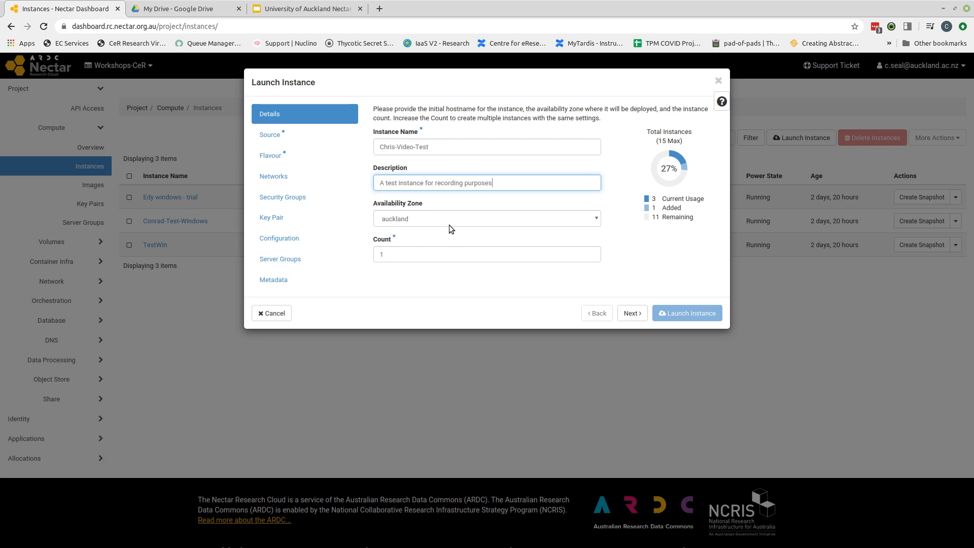
mouse_move(586, 222)
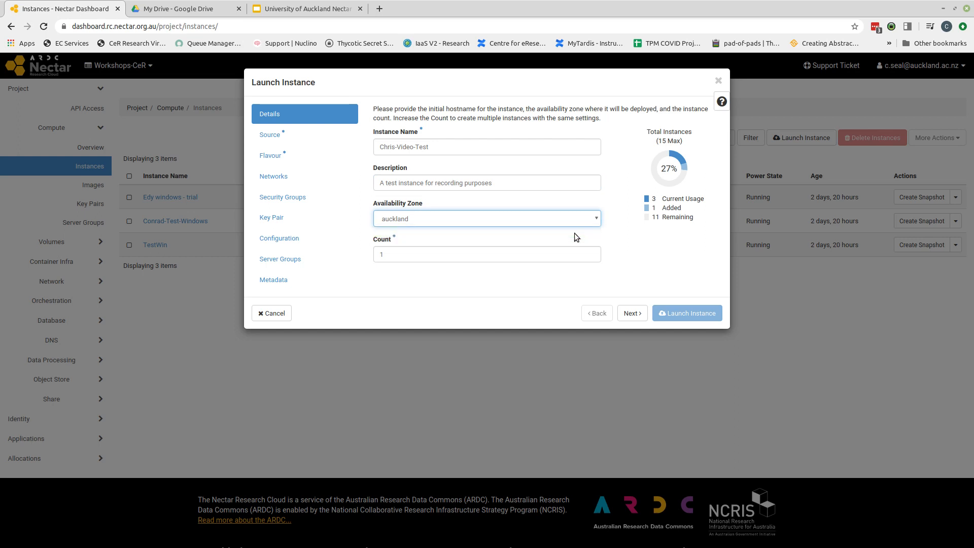
mouse_move(507, 296)
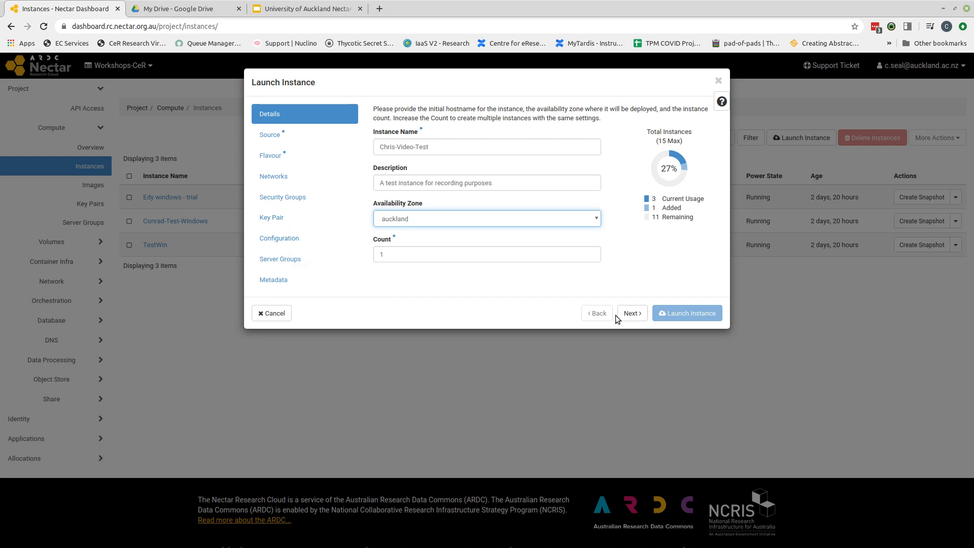
click(631, 312)
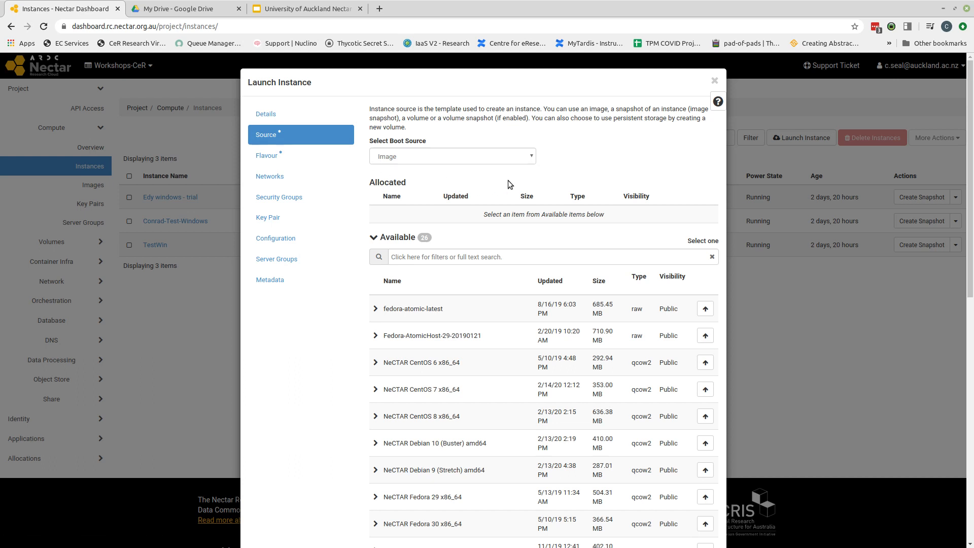
mouse_move(380, 166)
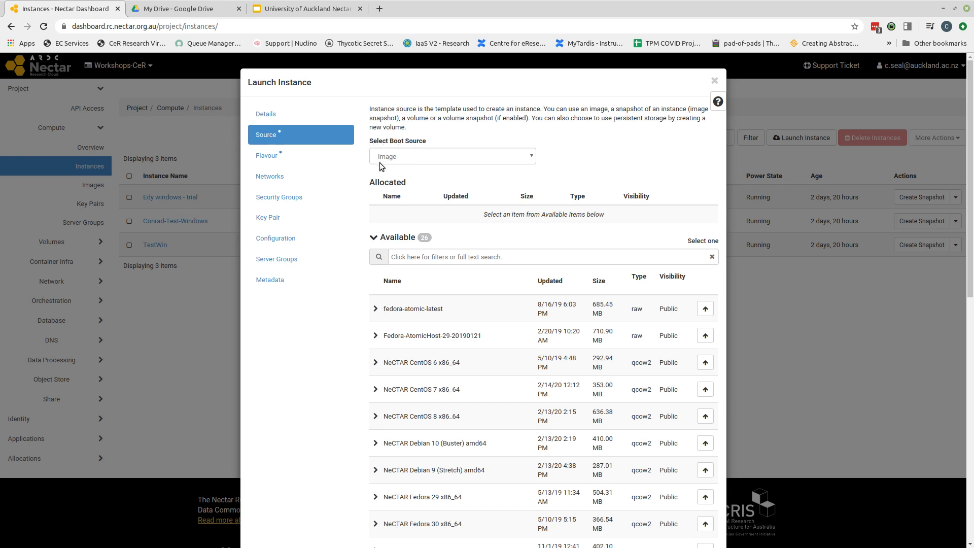
mouse_move(538, 162)
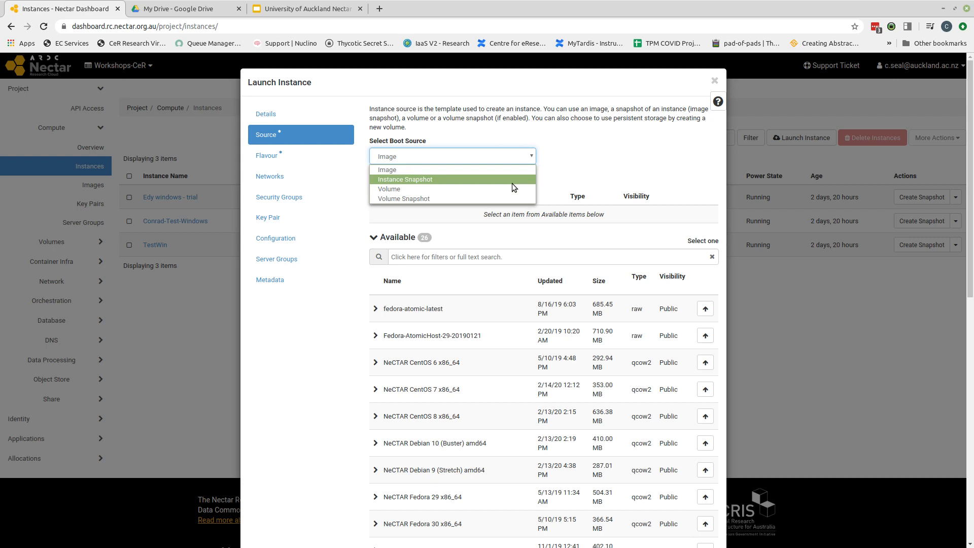
mouse_move(514, 188)
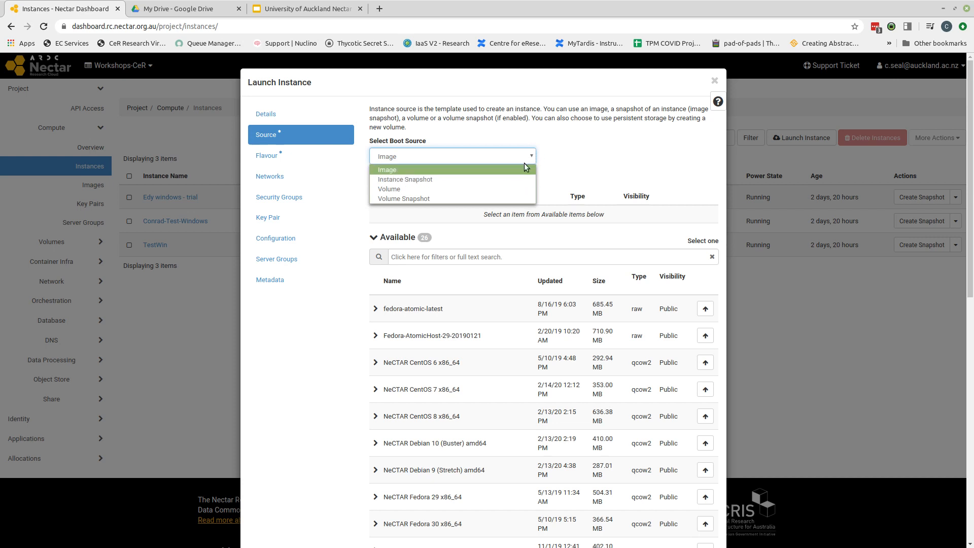
mouse_move(440, 183)
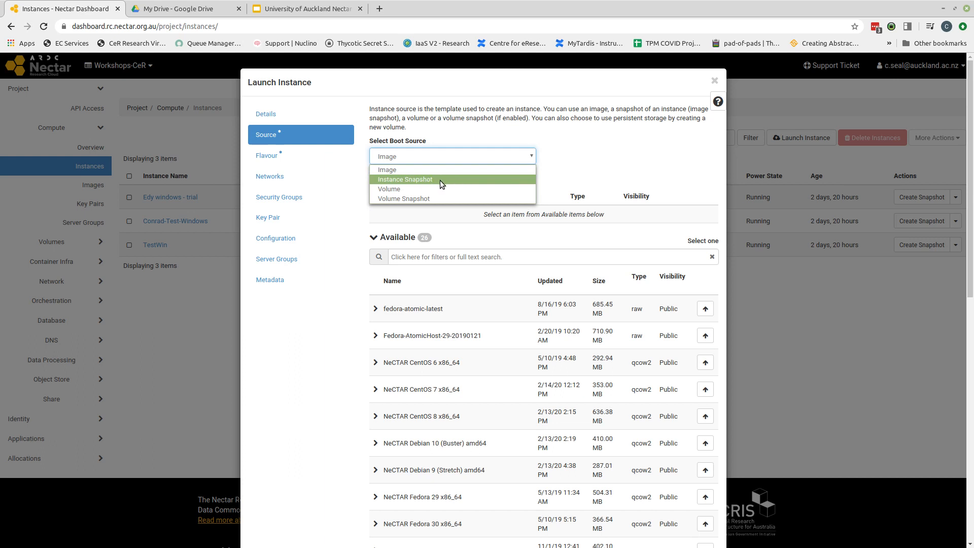
- Choose Instance Snapshot as the boot source
click(405, 179)
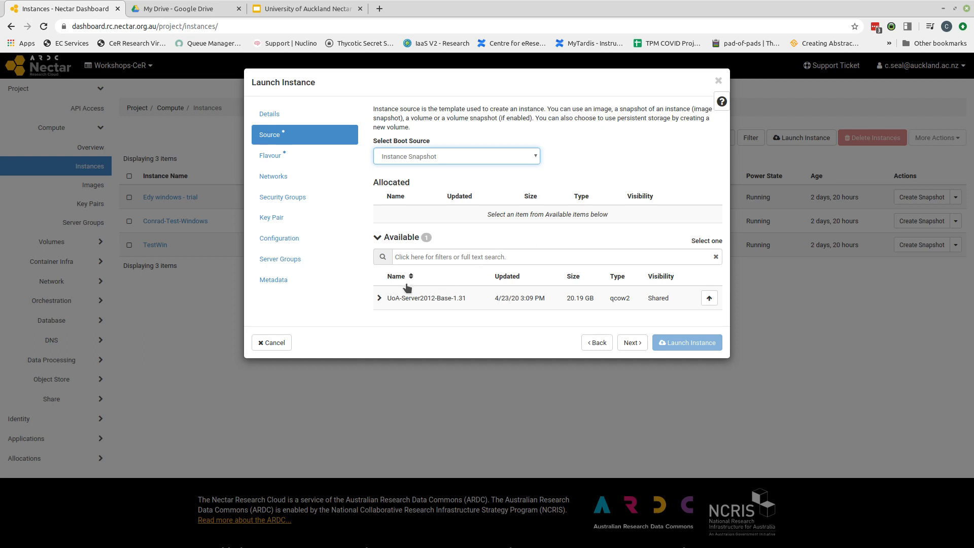
mouse_move(406, 321)
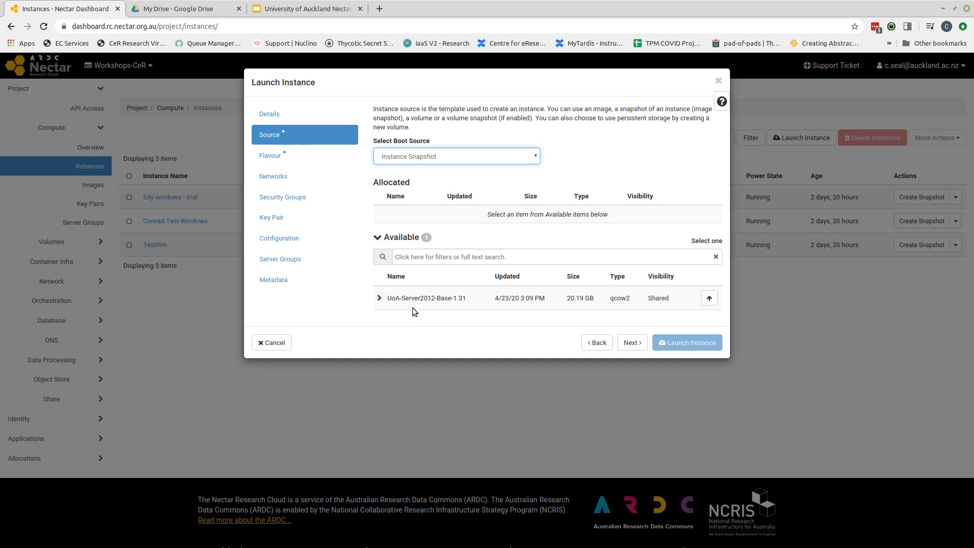
- Filter snapshots by 'UoA' and allocate UoA-Server2012-Base-1.31 as the source
click(553, 256)
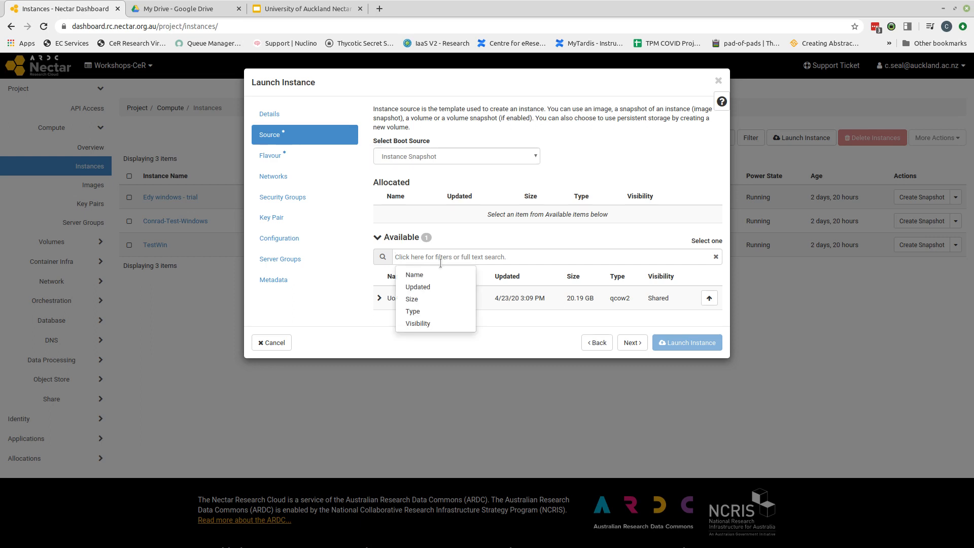
text(U)
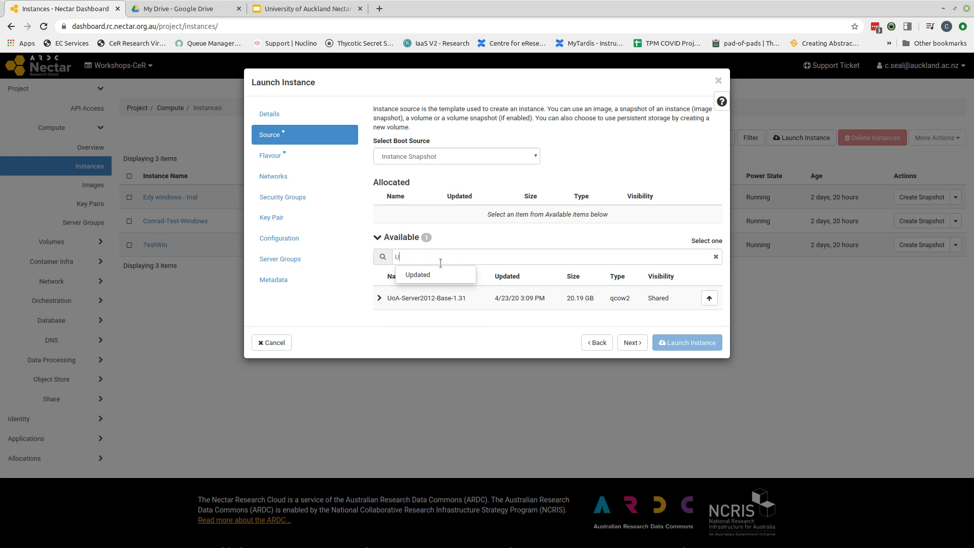
text(oA)
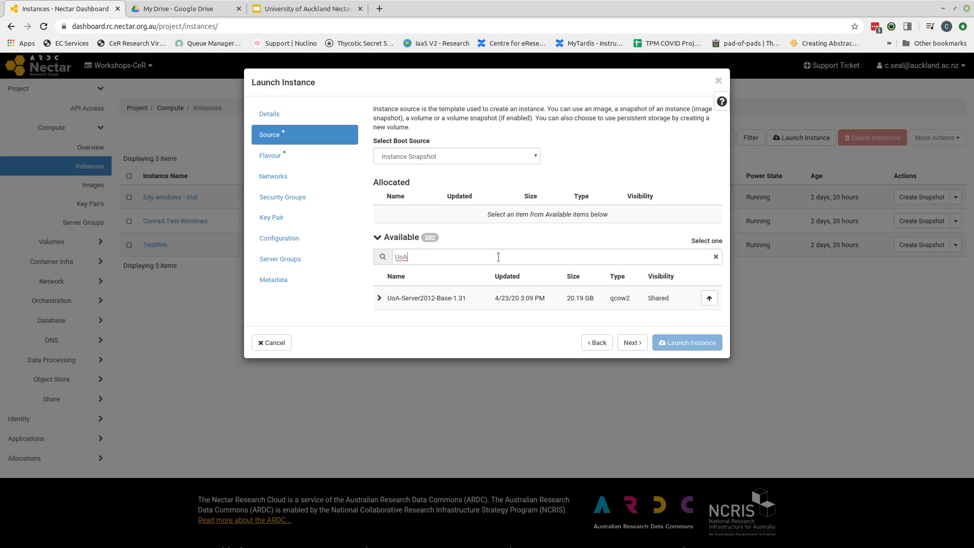
mouse_move(418, 309)
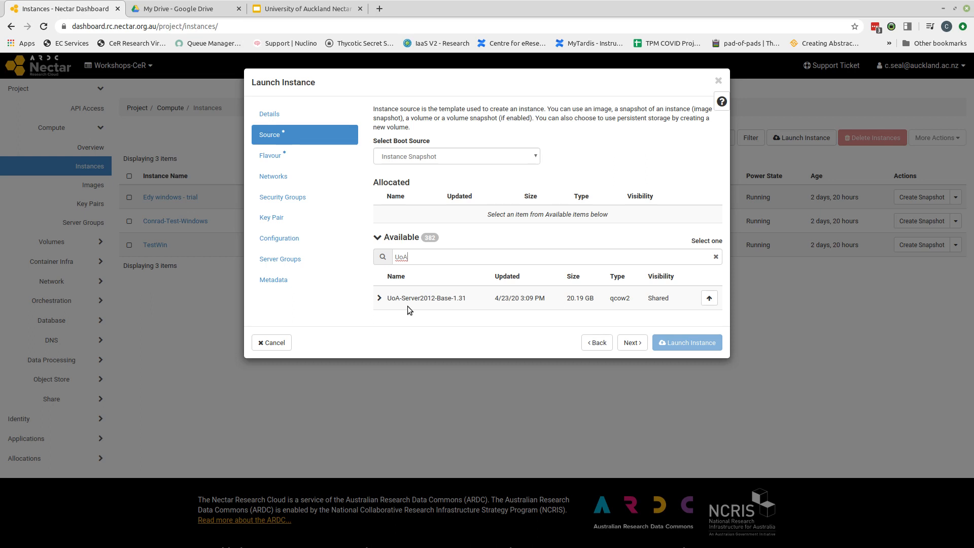
mouse_move(423, 313)
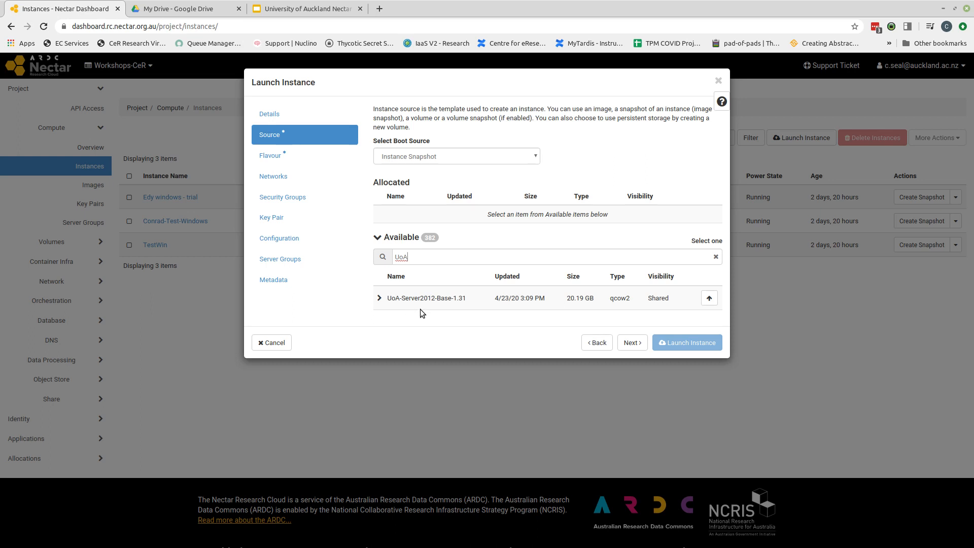
mouse_move(466, 311)
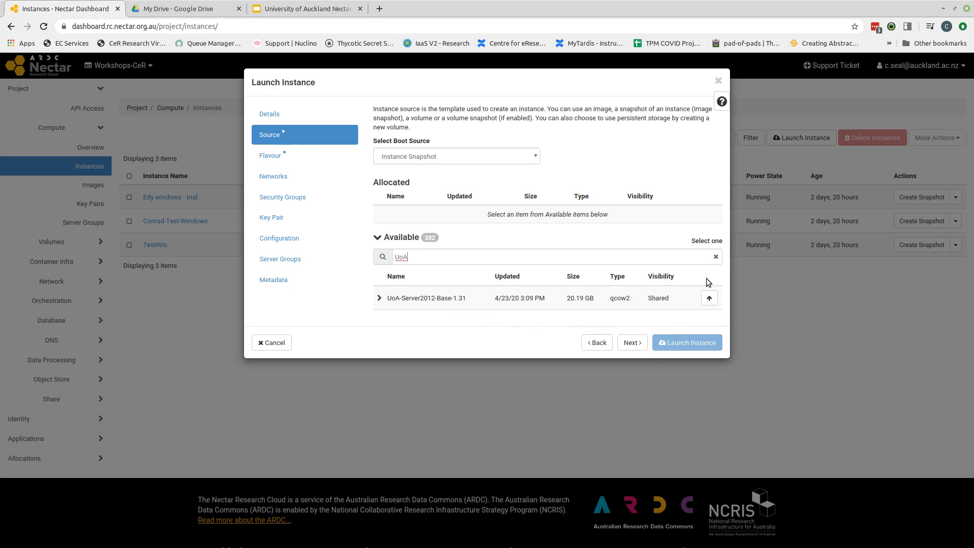
mouse_move(729, 314)
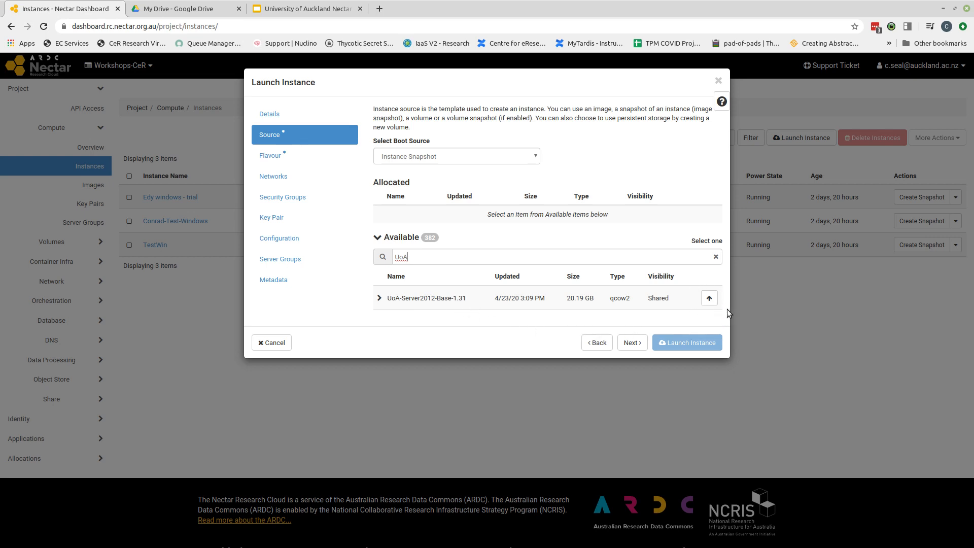
mouse_move(709, 298)
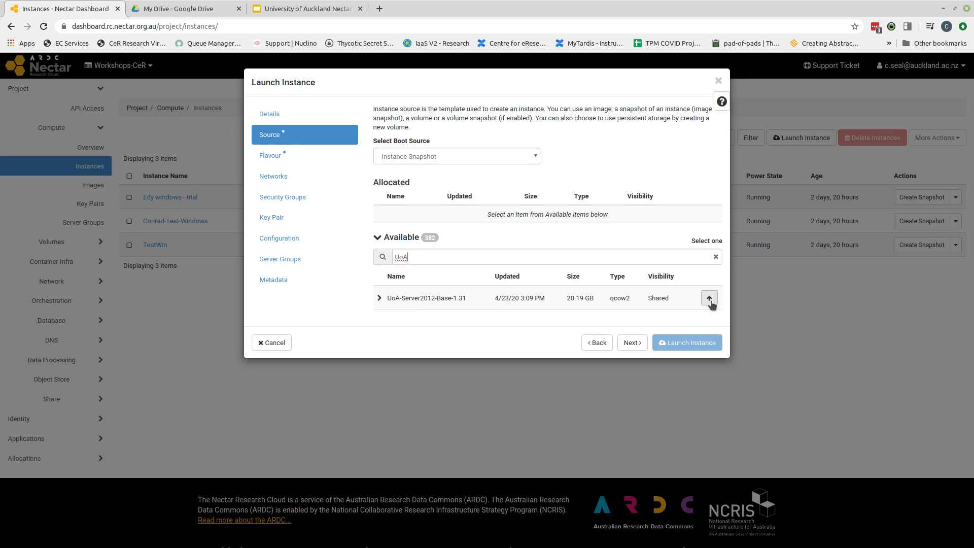
click(709, 298)
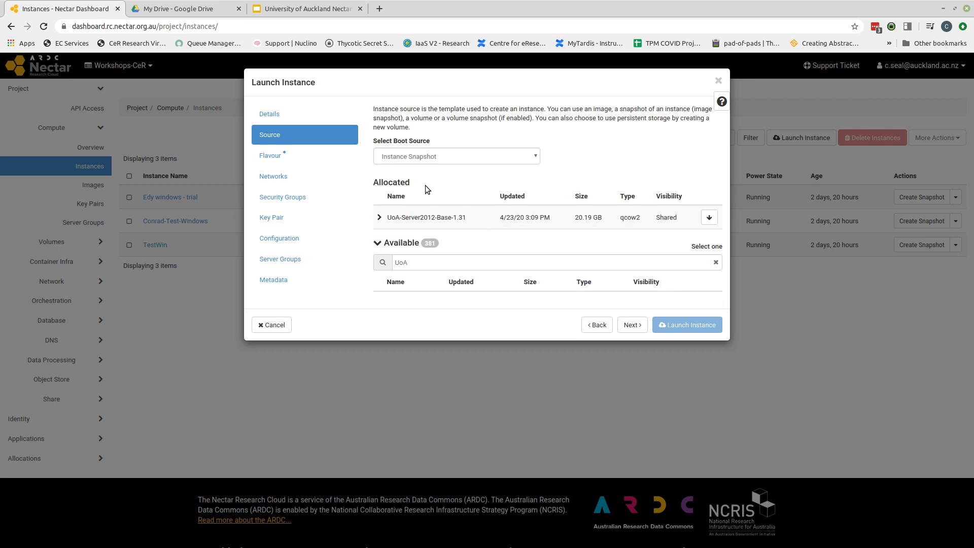
mouse_move(409, 182)
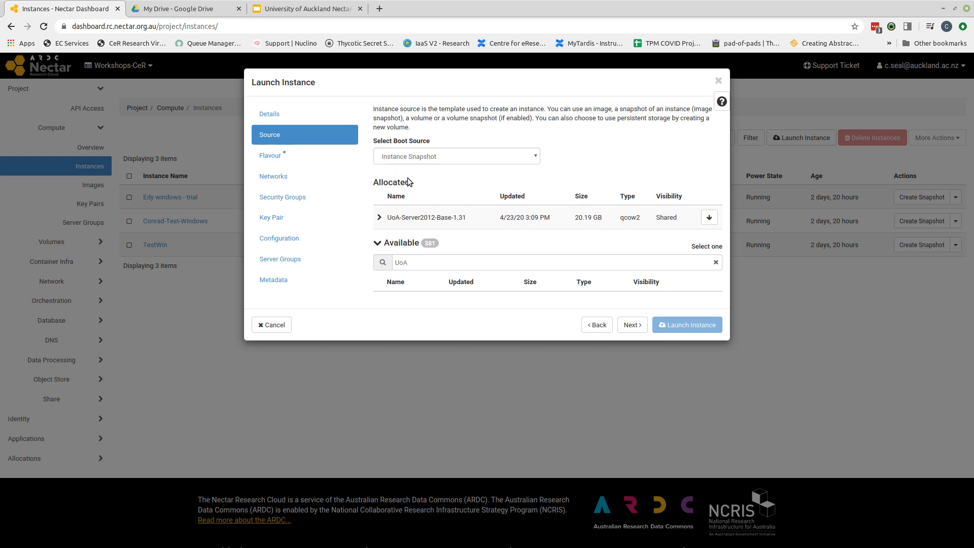
mouse_move(402, 219)
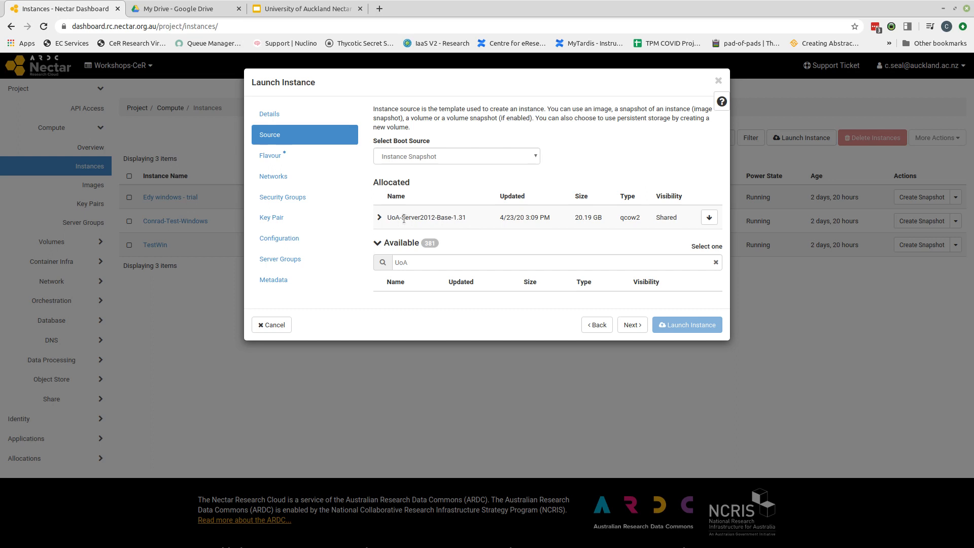
mouse_move(475, 228)
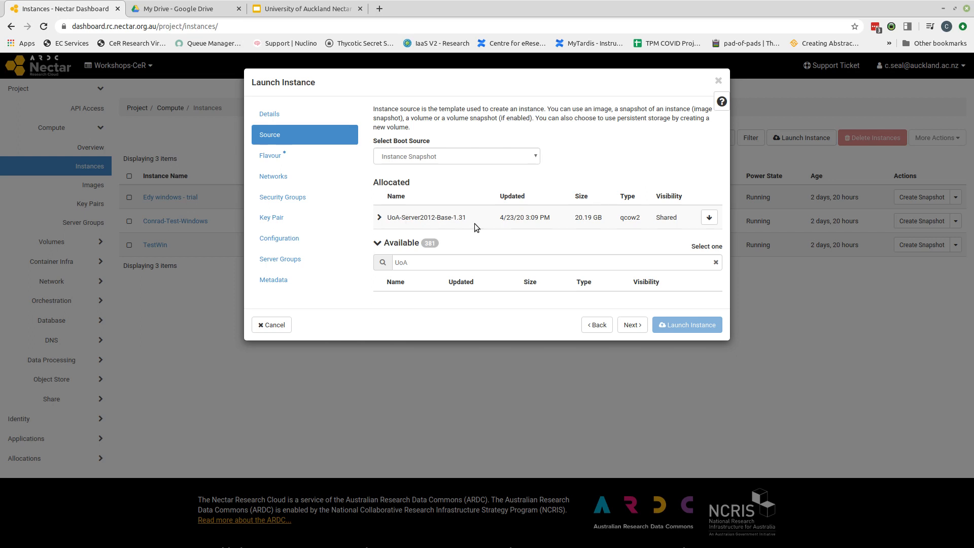
mouse_move(627, 313)
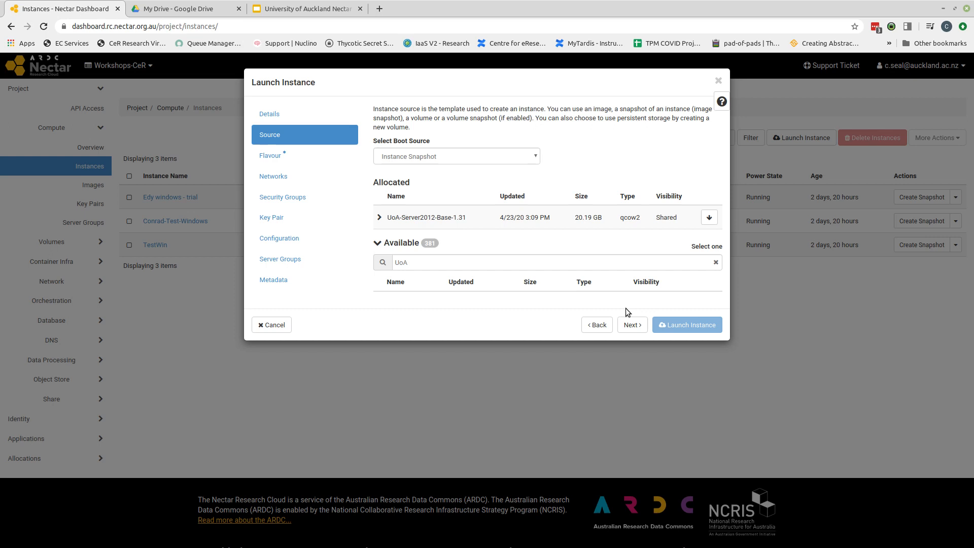
mouse_move(628, 309)
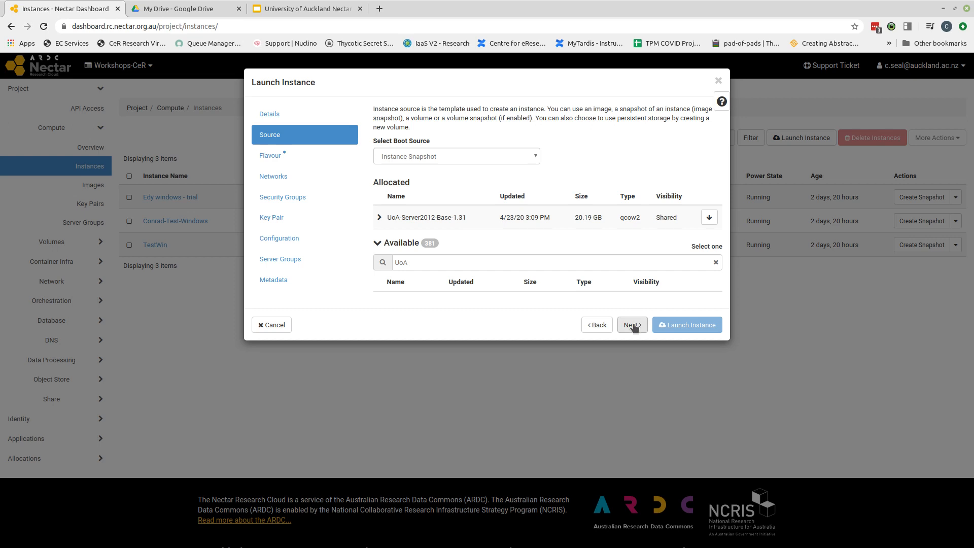
- Continue to the Flavour step listing sizes t3.xsmall to m3.xxlarge
click(631, 324)
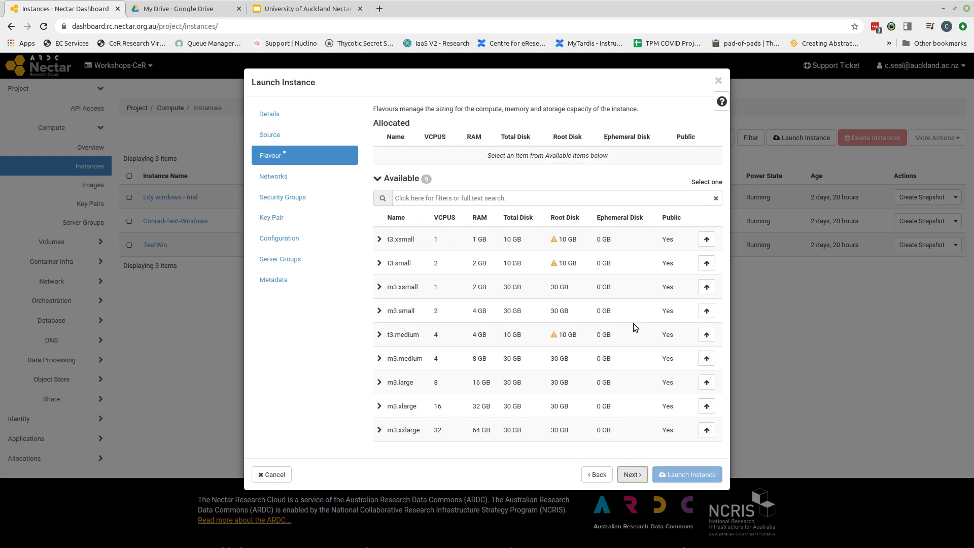
mouse_move(312, 157)
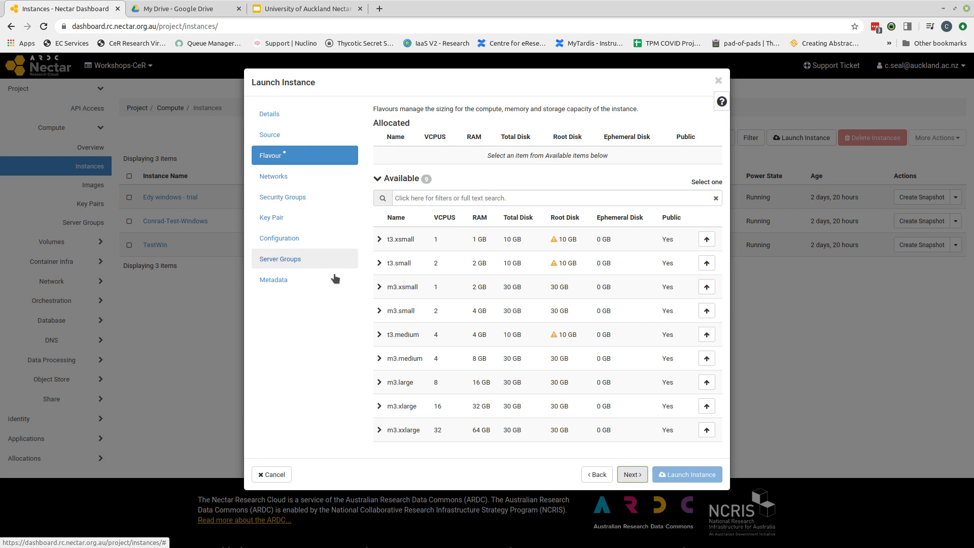
mouse_move(363, 343)
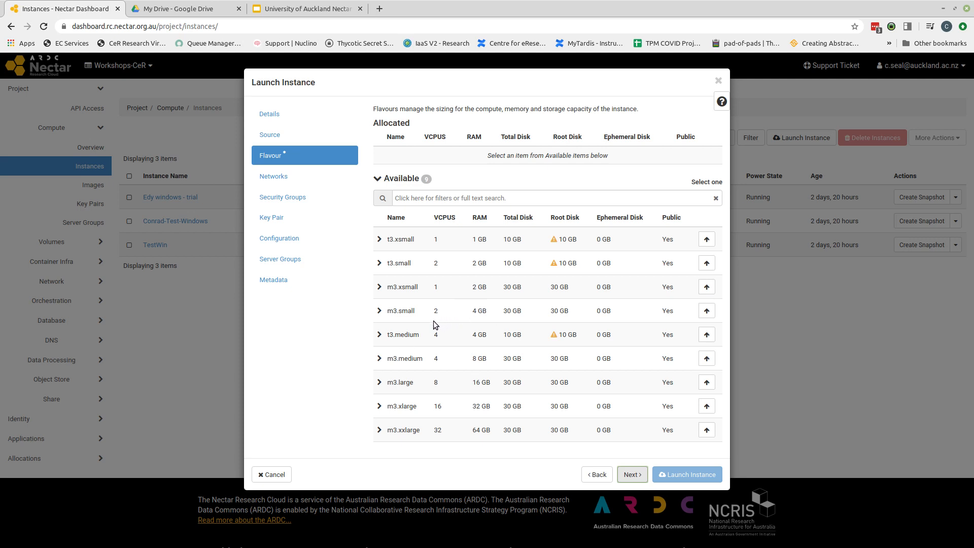
mouse_move(435, 372)
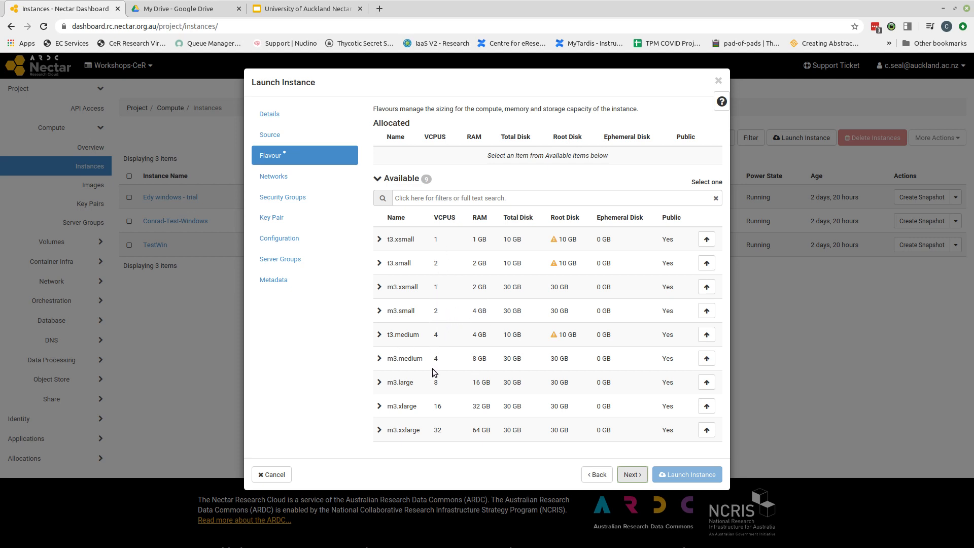
mouse_move(427, 317)
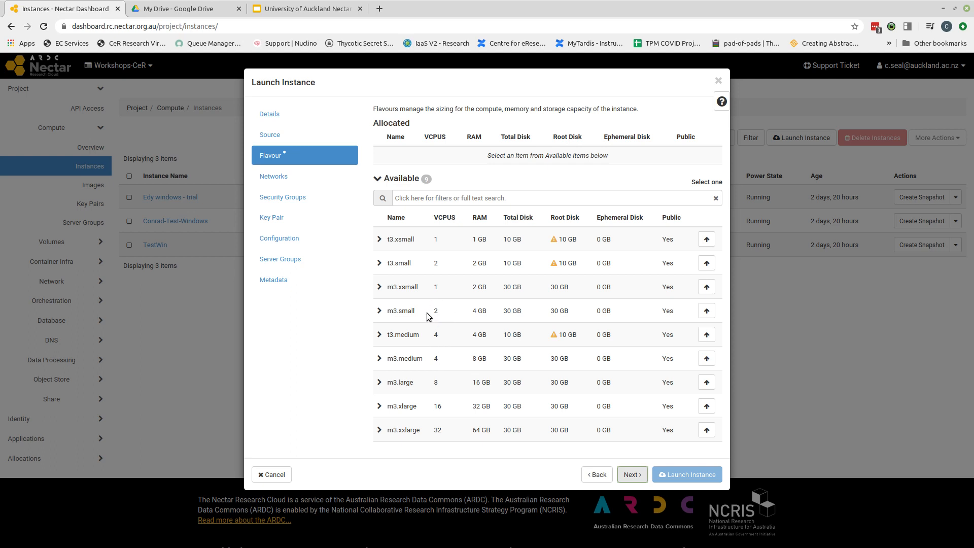
mouse_move(442, 323)
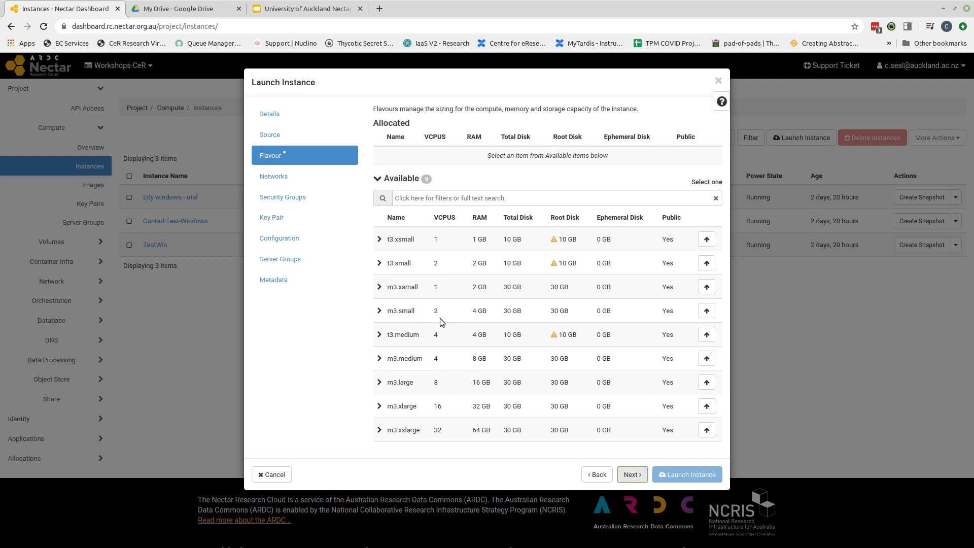
mouse_move(476, 324)
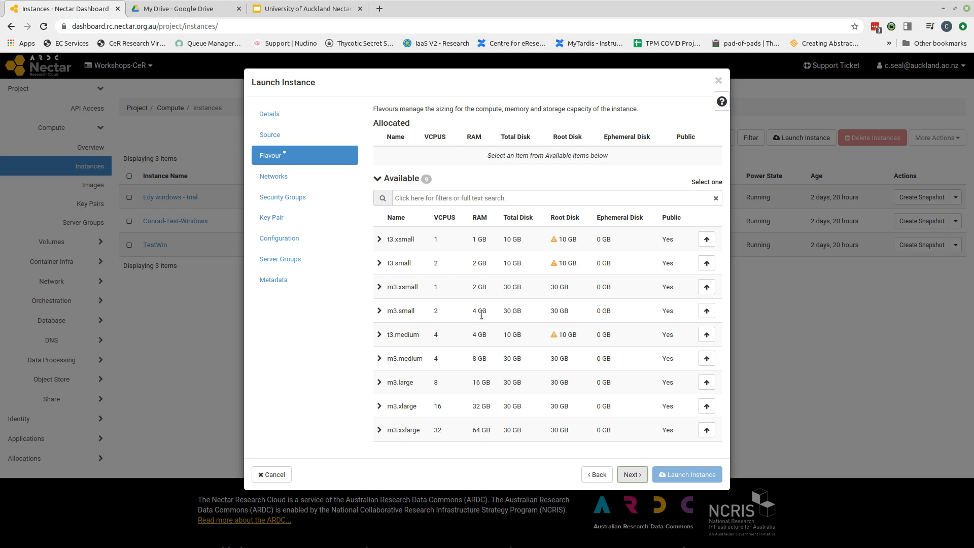
mouse_move(506, 320)
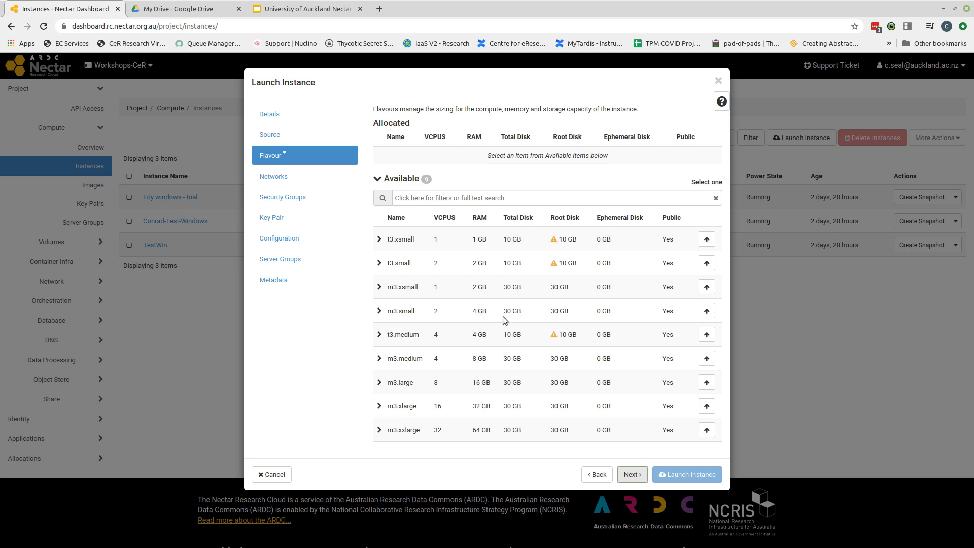
mouse_move(536, 324)
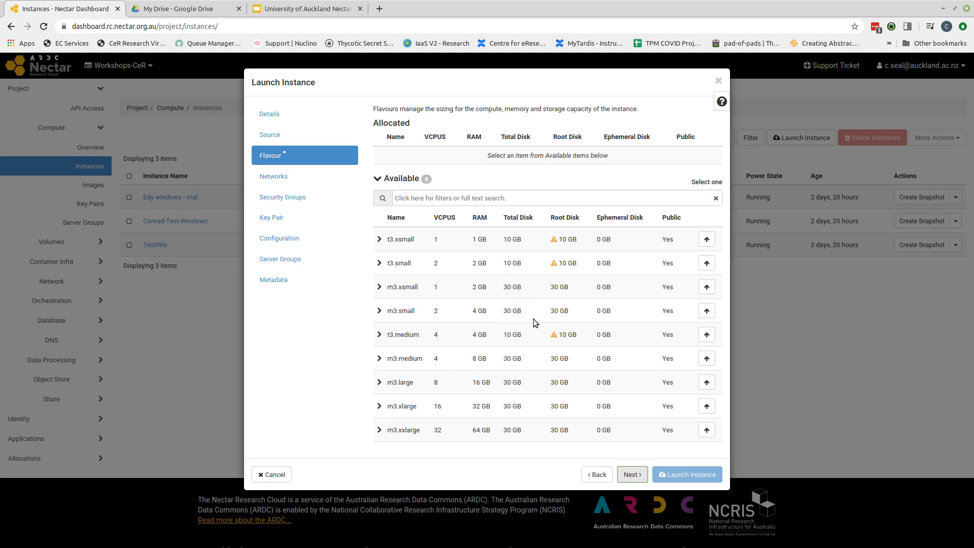
mouse_move(571, 313)
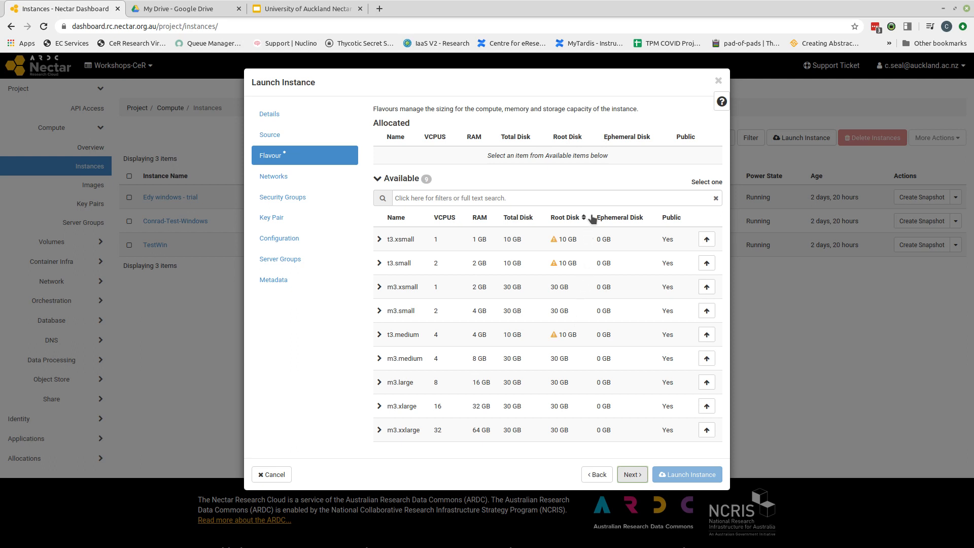
click(618, 217)
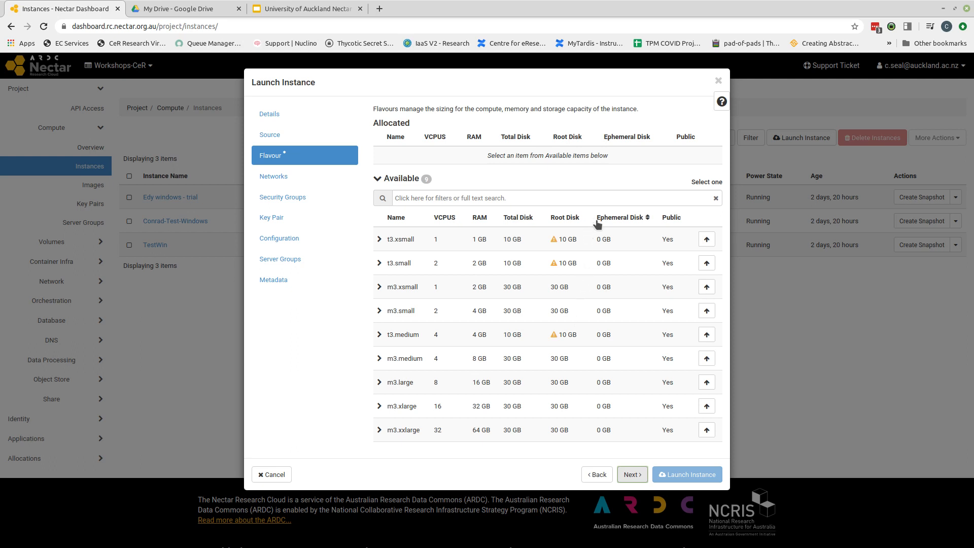
mouse_move(576, 308)
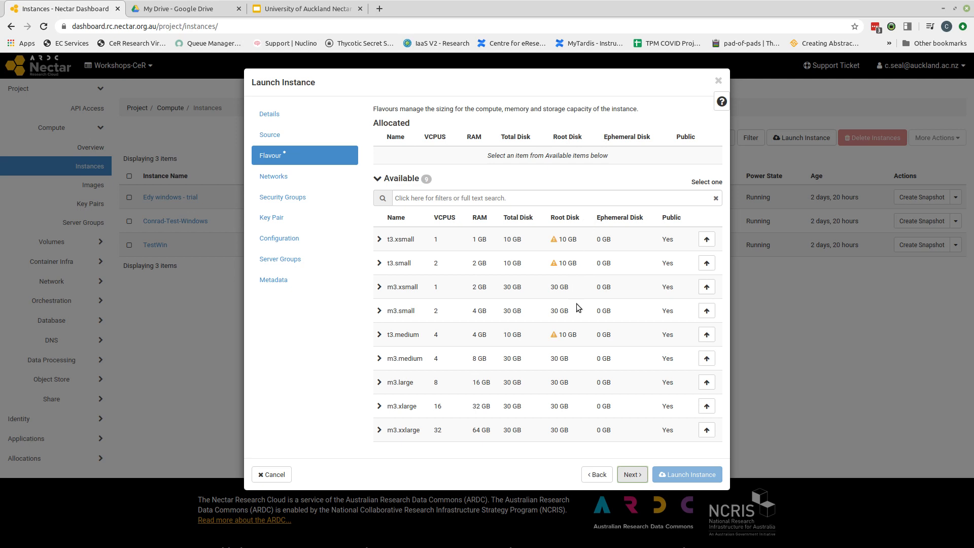
mouse_move(597, 320)
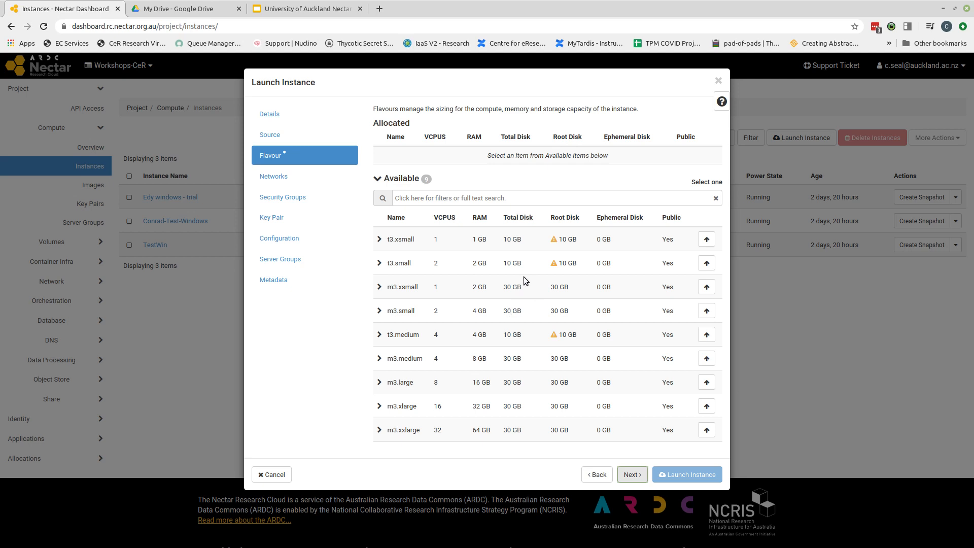
mouse_move(554, 273)
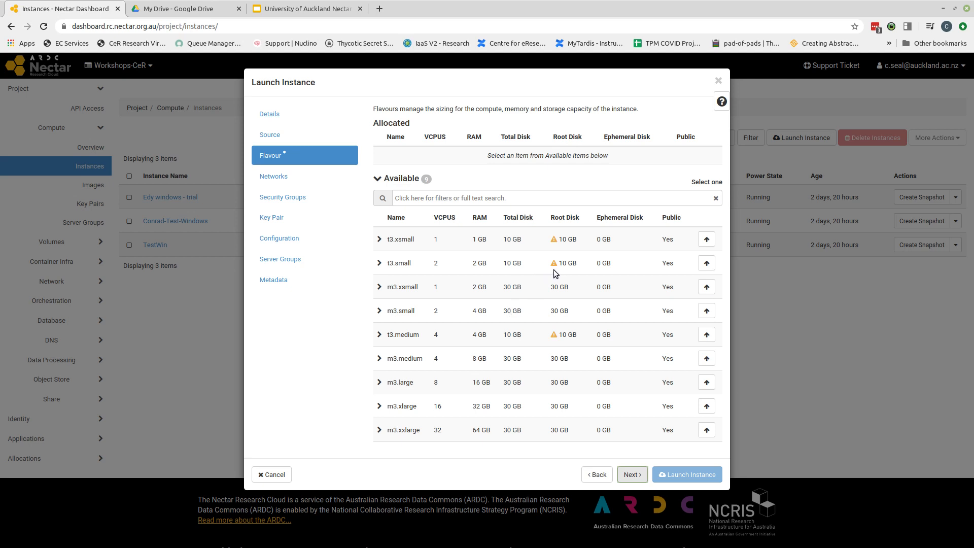
mouse_move(554, 263)
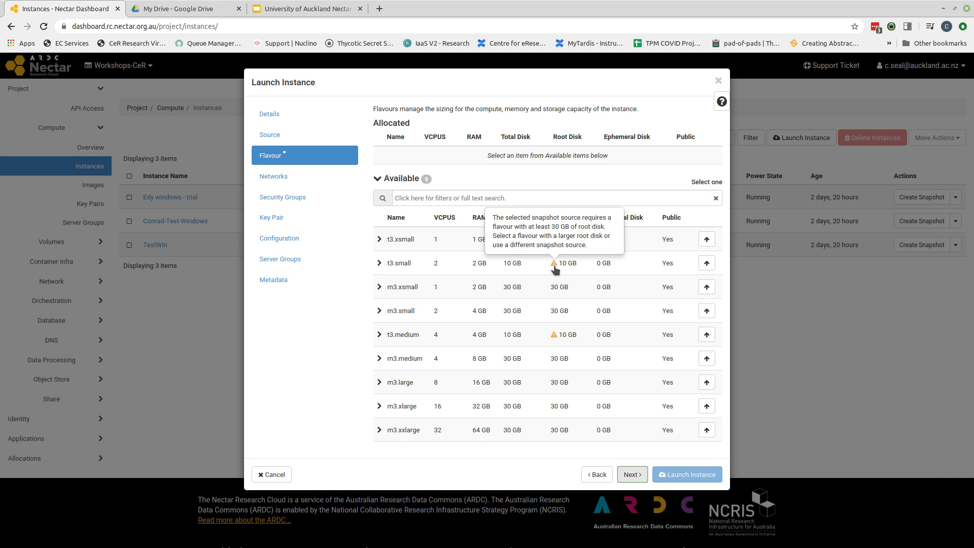
mouse_move(523, 313)
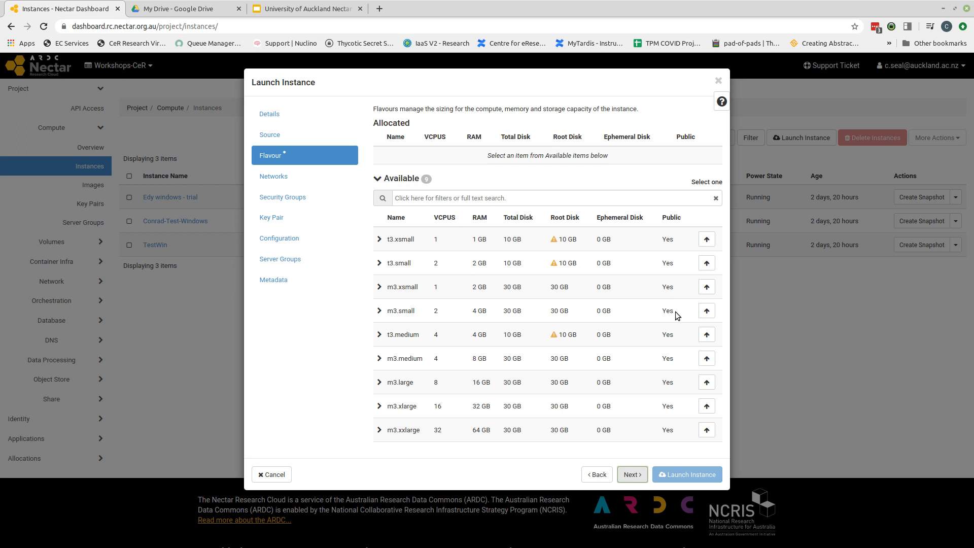
mouse_move(699, 323)
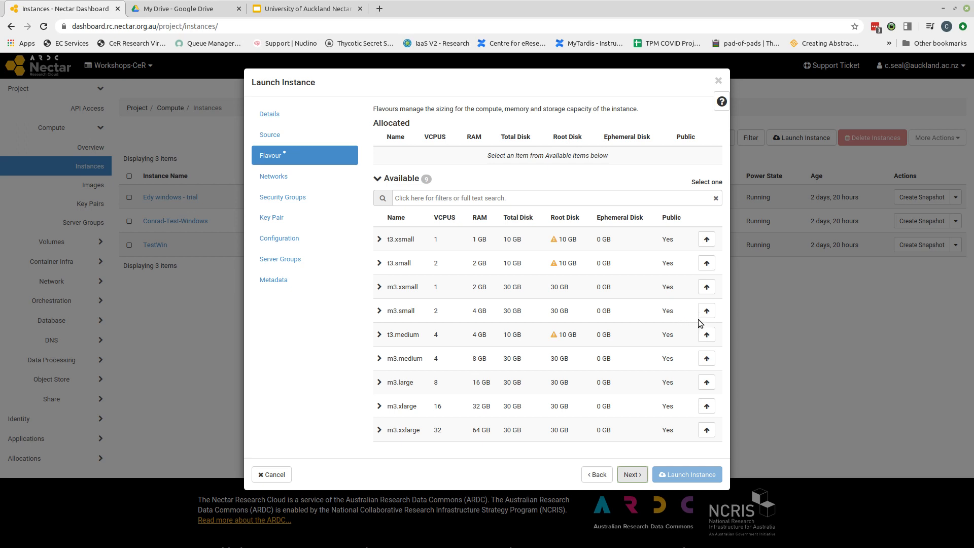
mouse_move(694, 317)
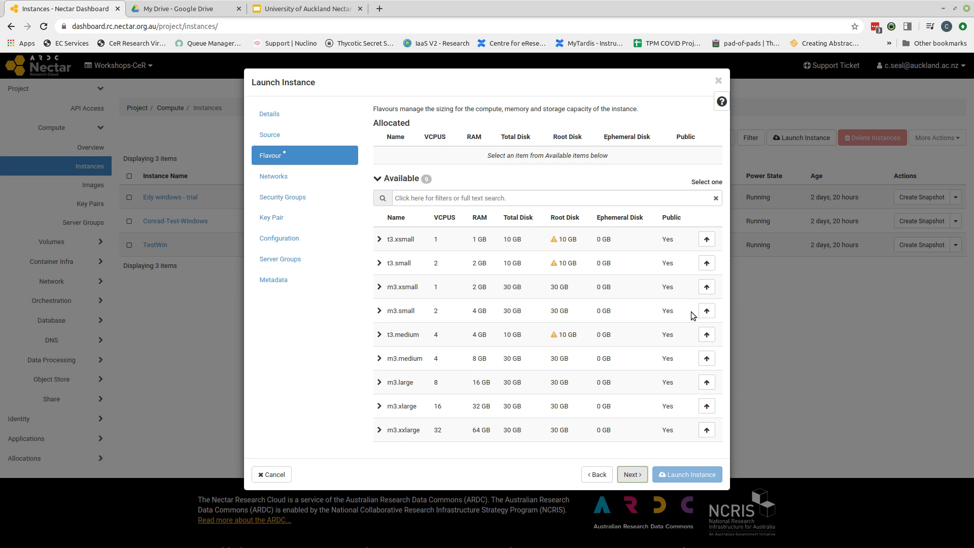
mouse_move(708, 321)
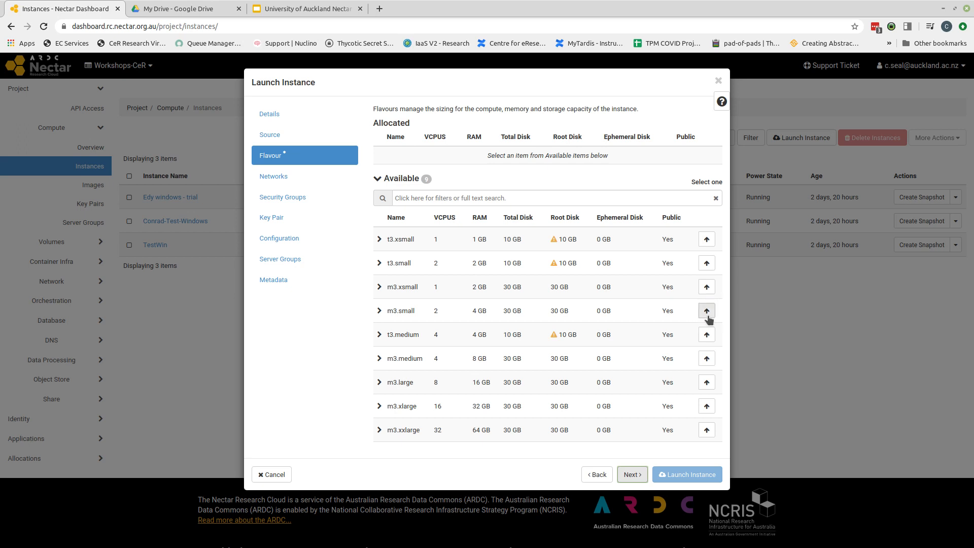
- Allocate m3.small, briefly swap to m3.medium, then return to m3.small
click(706, 310)
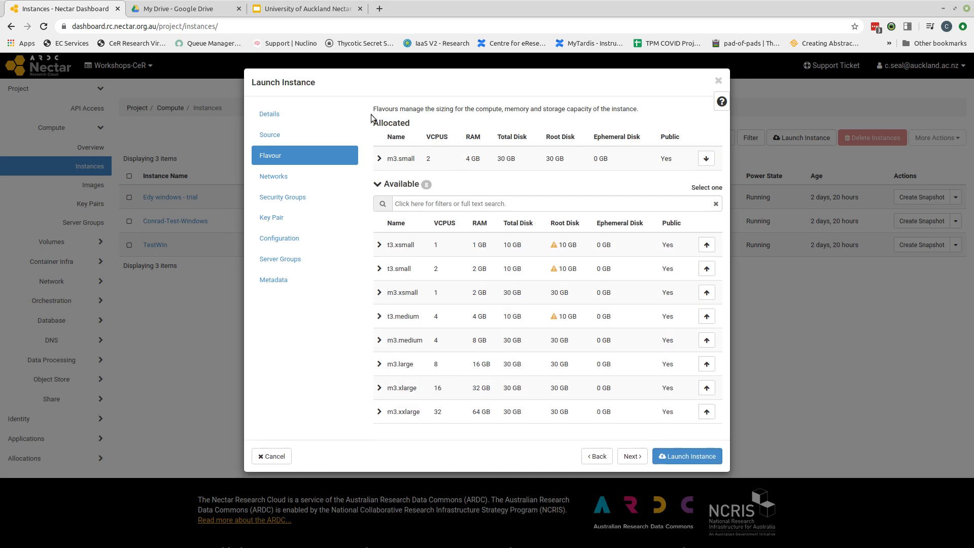
mouse_move(686, 159)
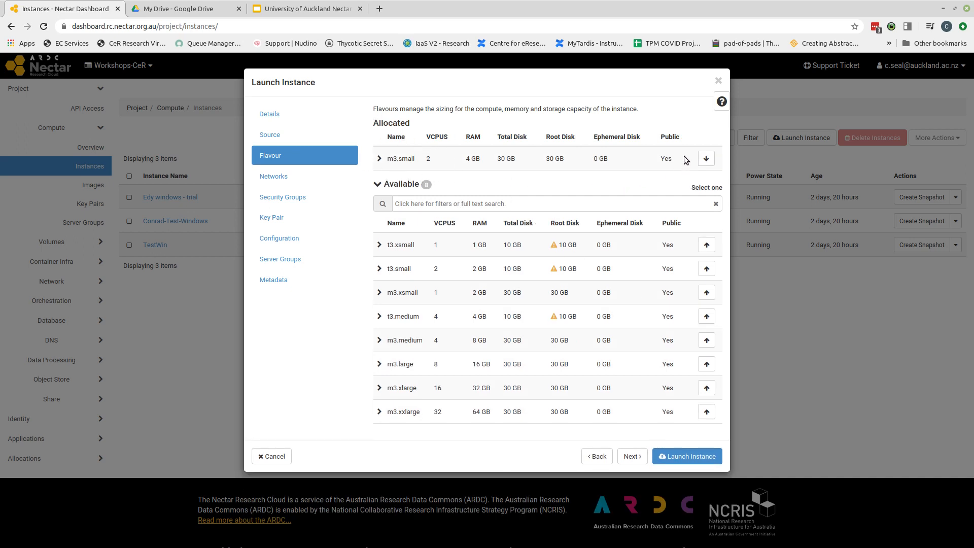
mouse_move(418, 129)
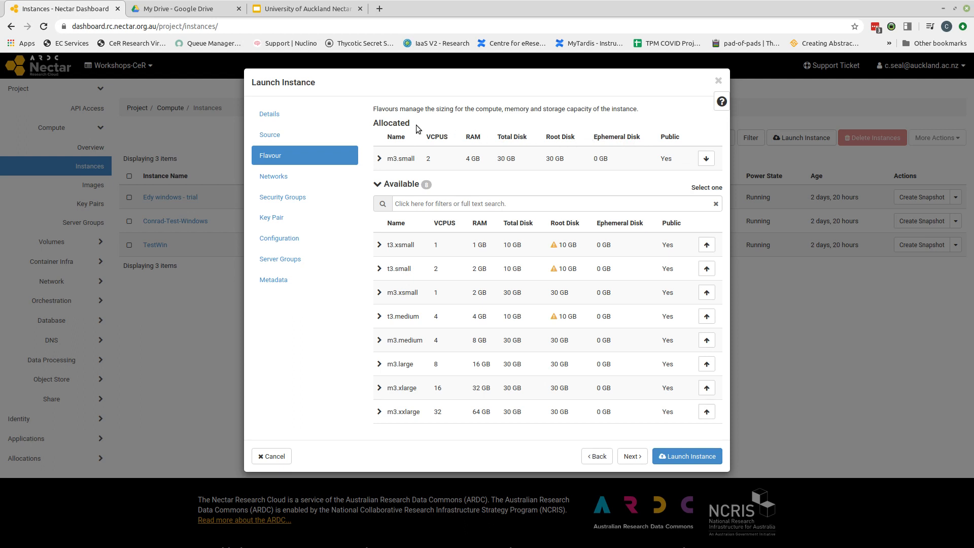
mouse_move(485, 179)
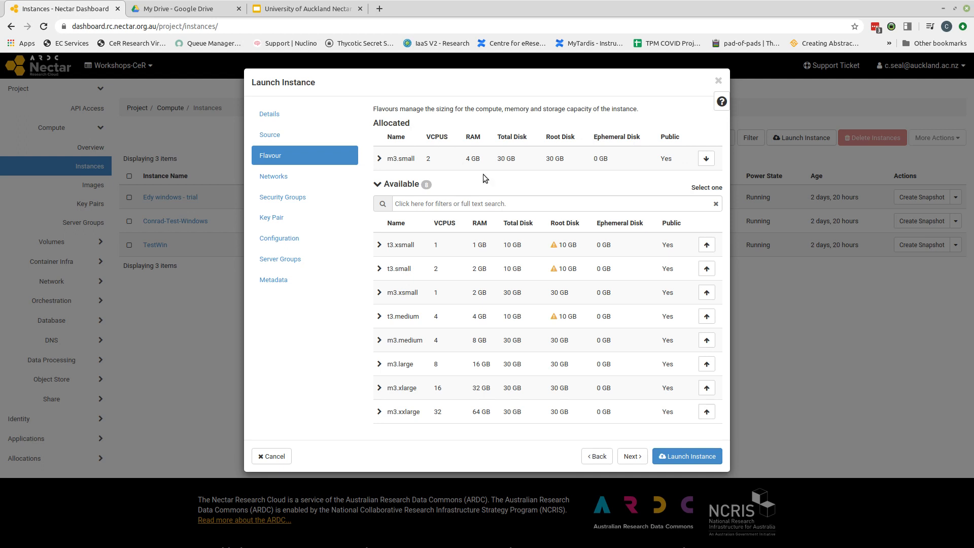
mouse_move(706, 340)
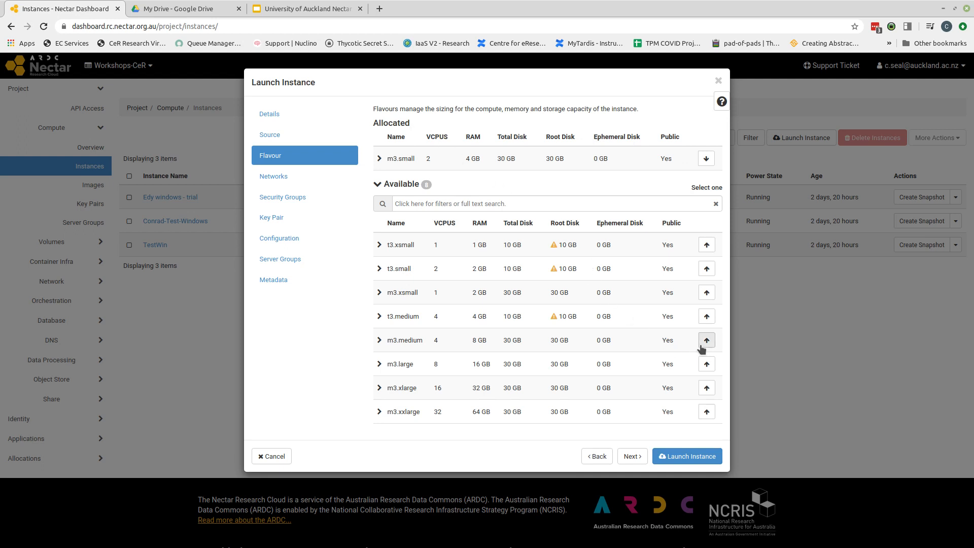
click(706, 340)
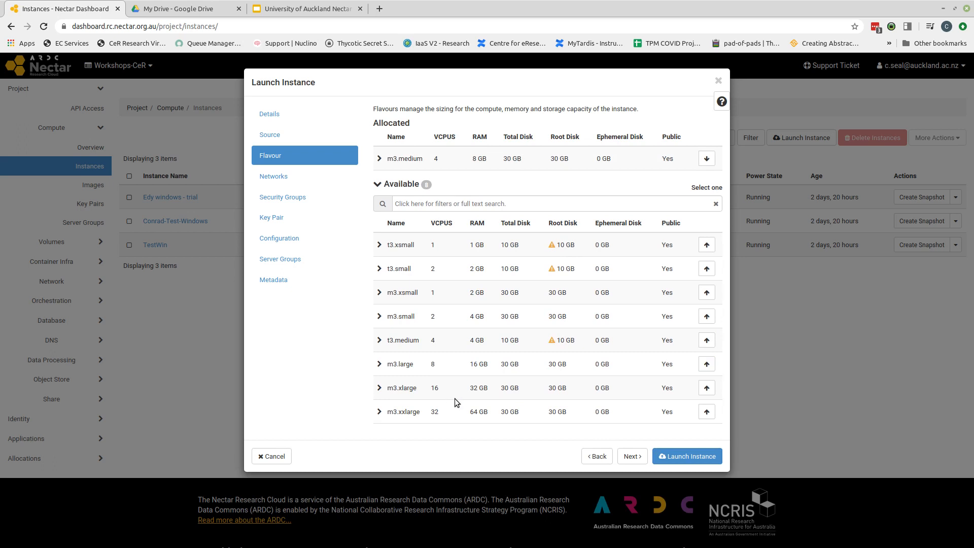
mouse_move(451, 371)
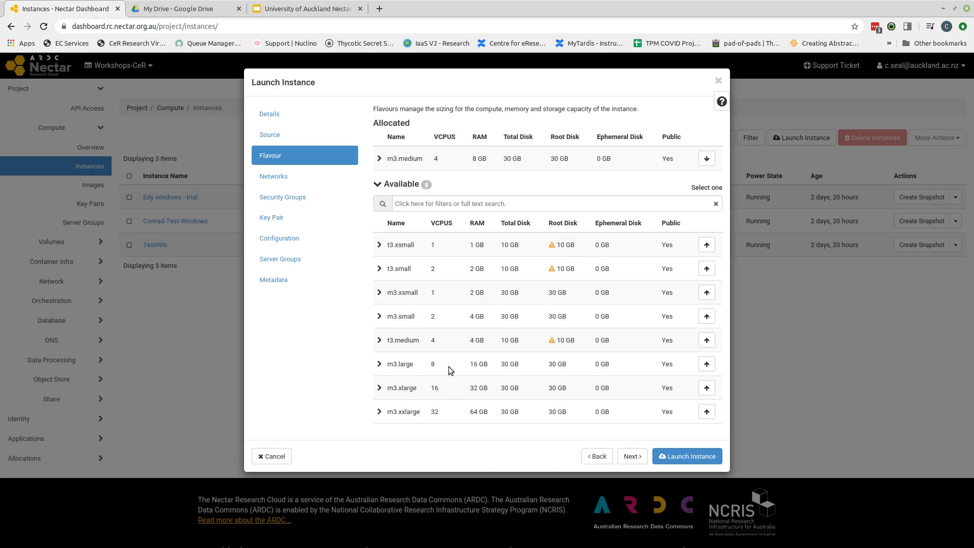
mouse_move(589, 142)
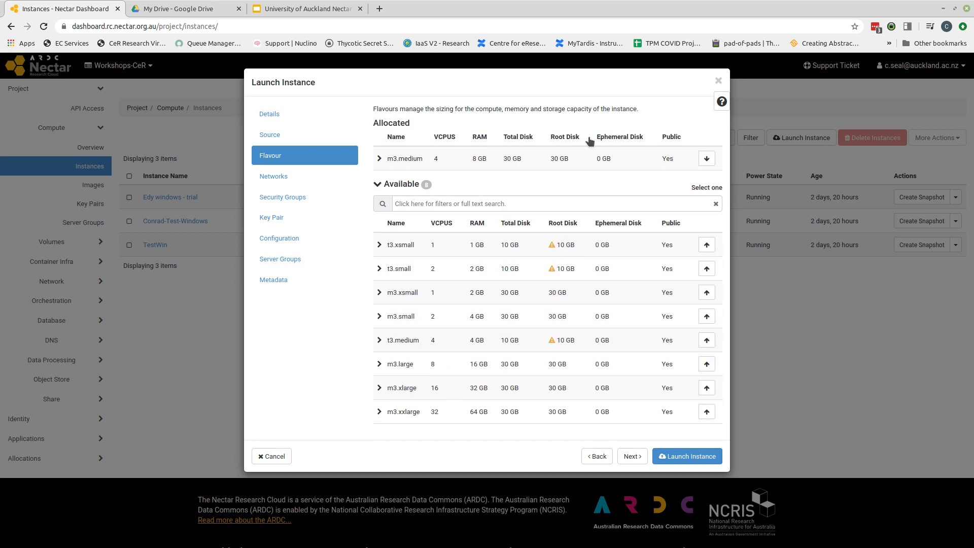
mouse_move(486, 140)
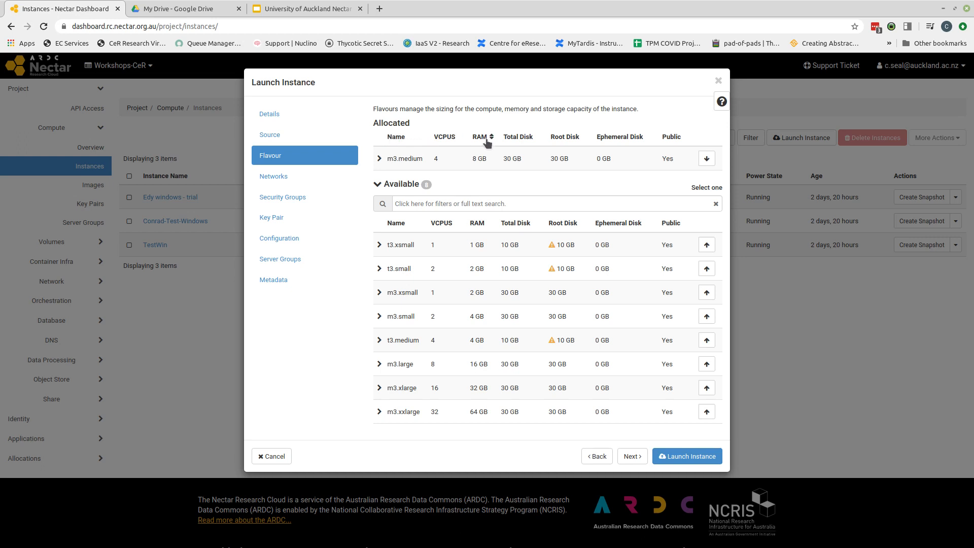
mouse_move(706, 316)
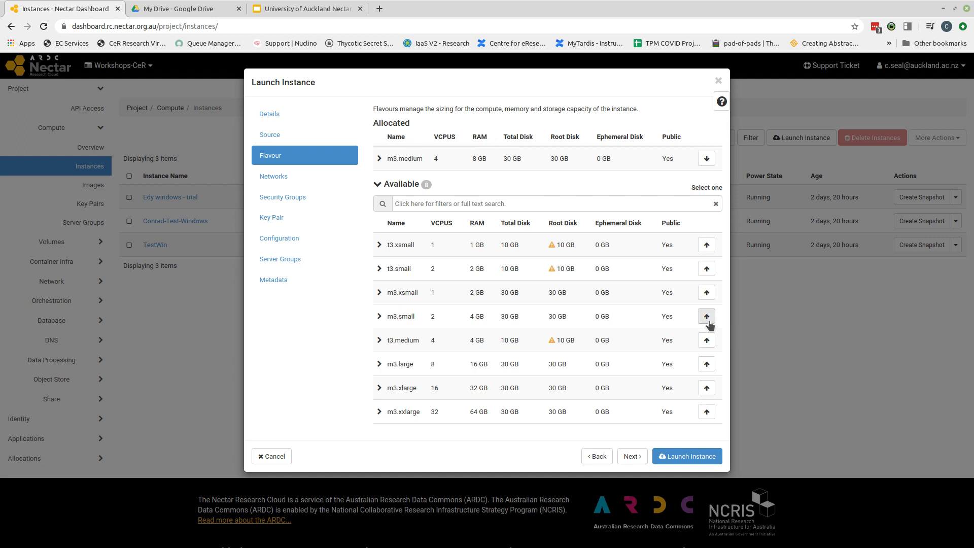
click(706, 316)
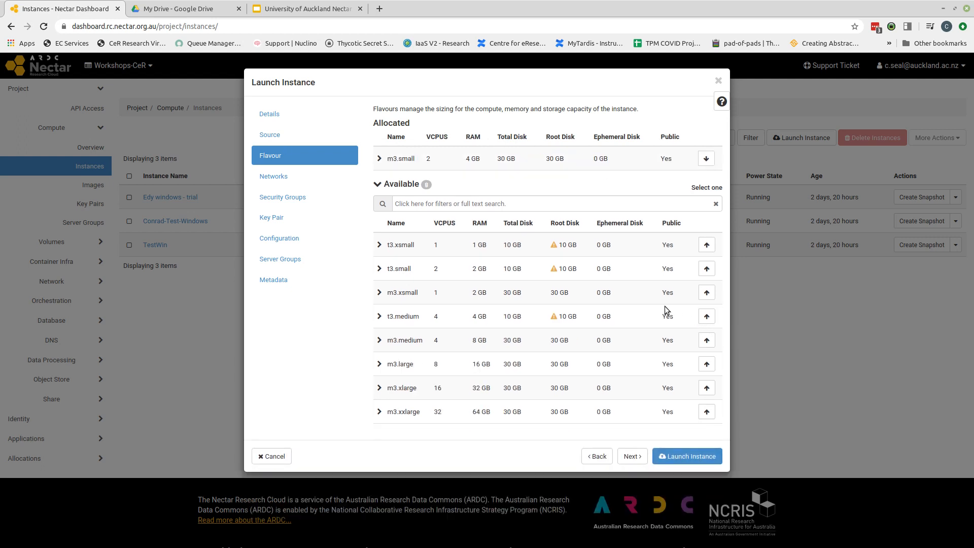
mouse_move(639, 304)
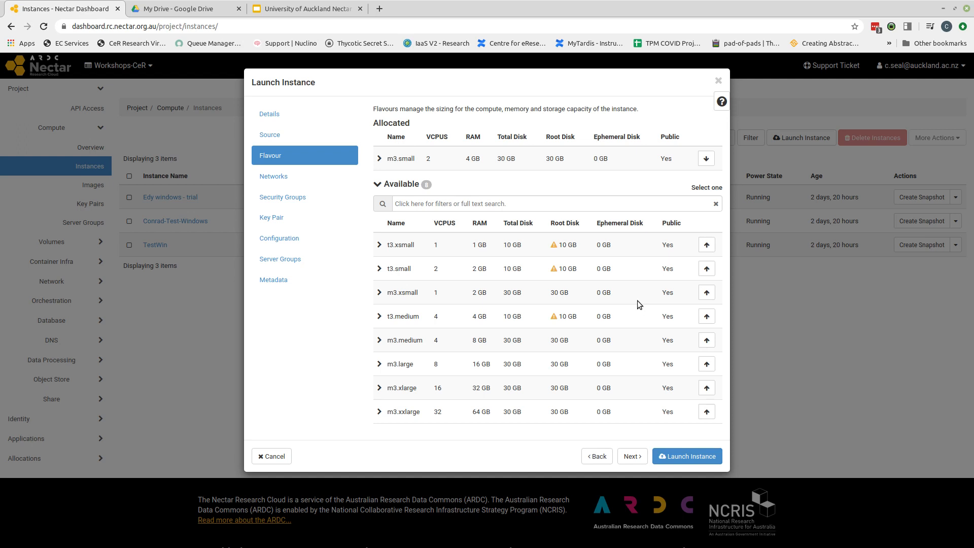
mouse_move(279, 238)
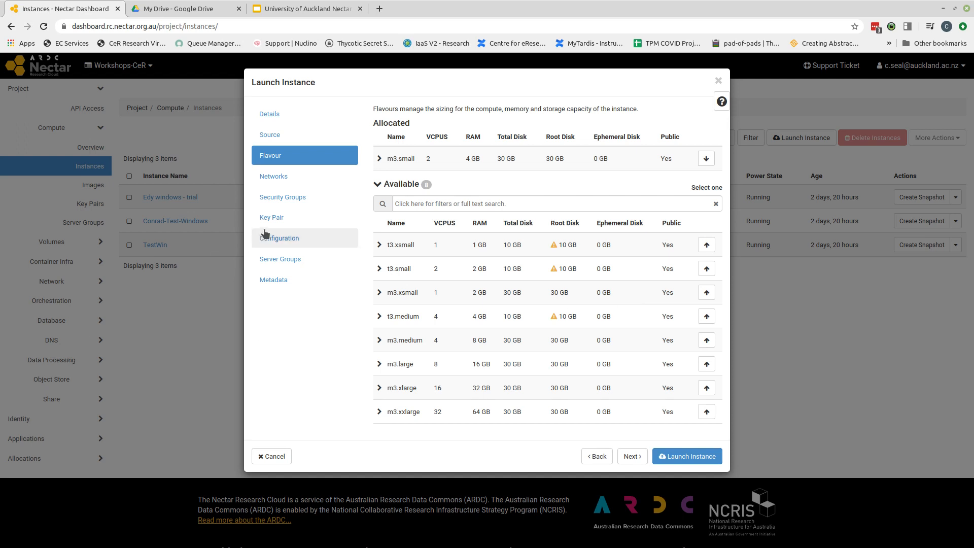
mouse_move(271, 217)
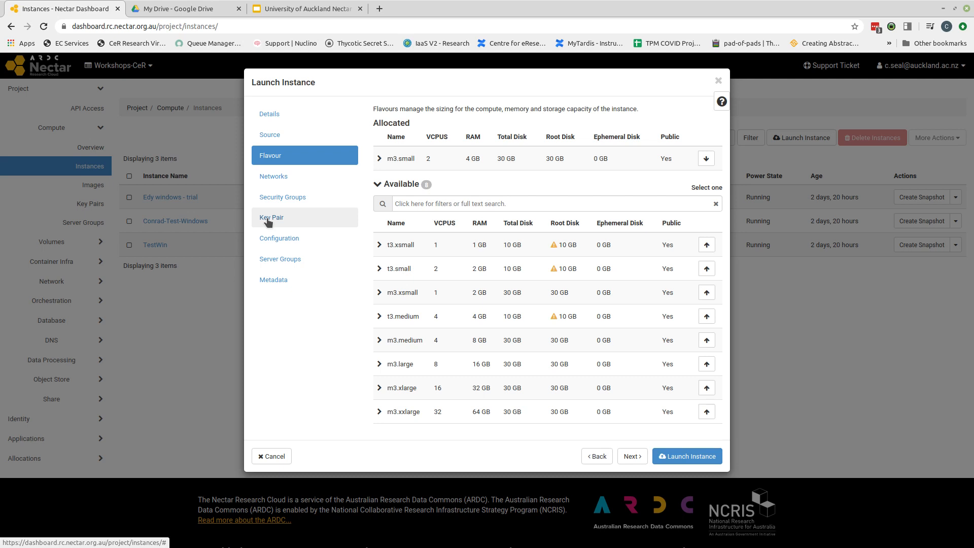
- Move to the Key Pair step, leaving no key pair allocated
click(271, 217)
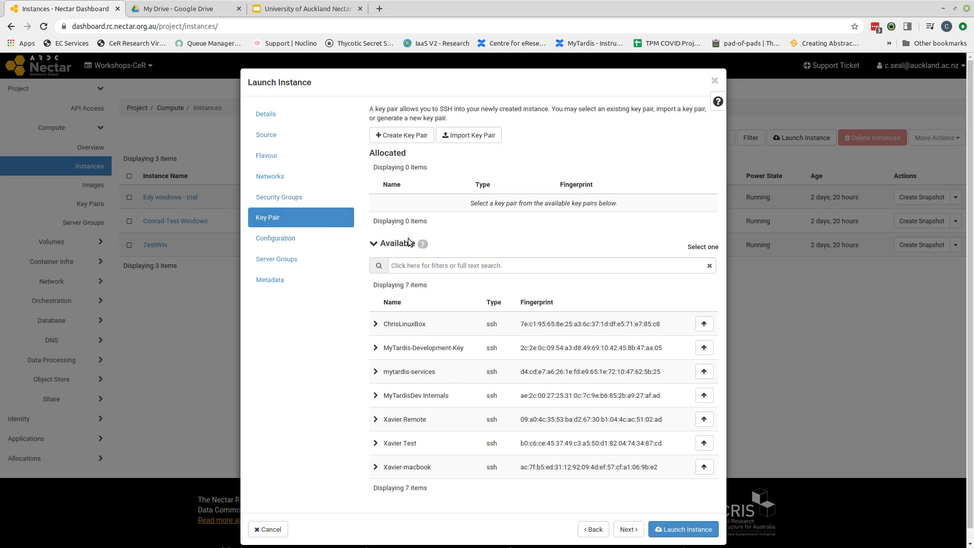
mouse_move(415, 322)
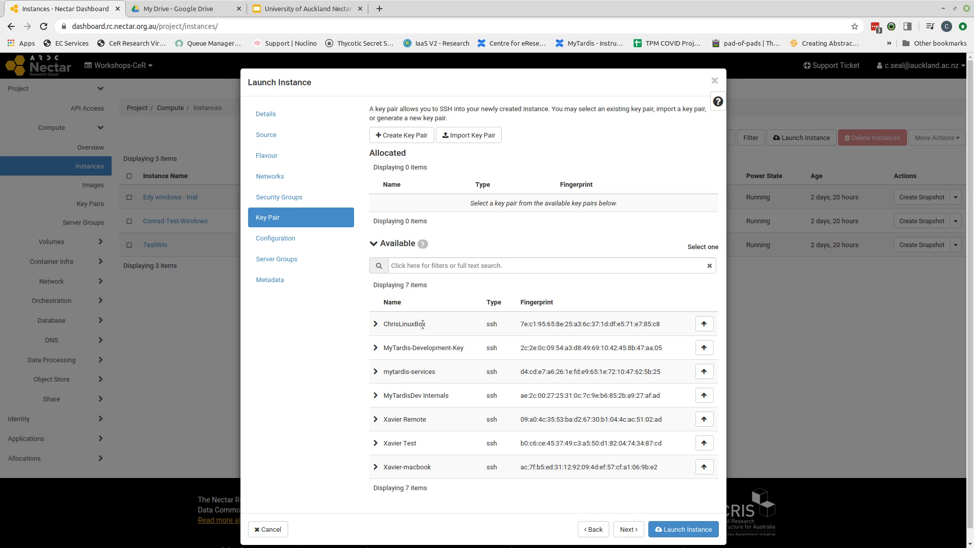
mouse_move(453, 249)
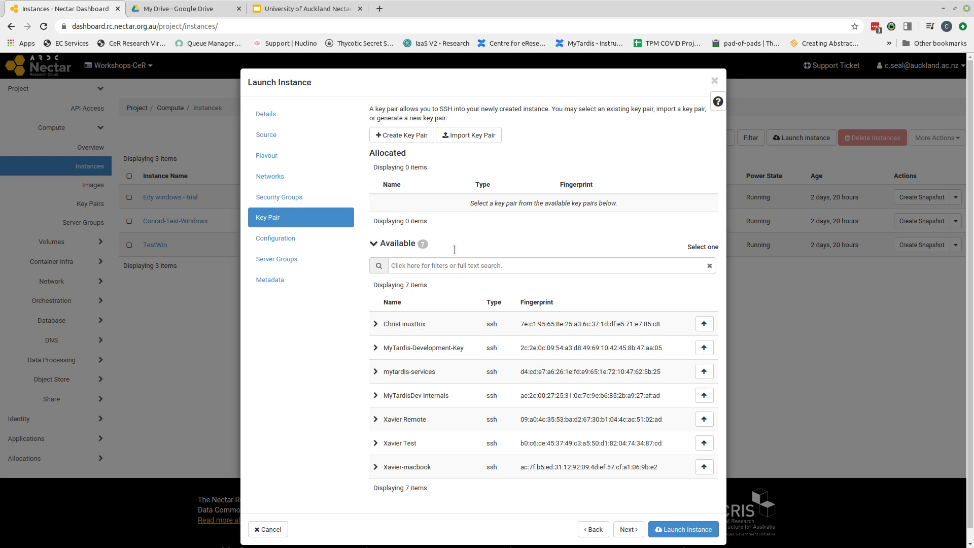
mouse_move(476, 163)
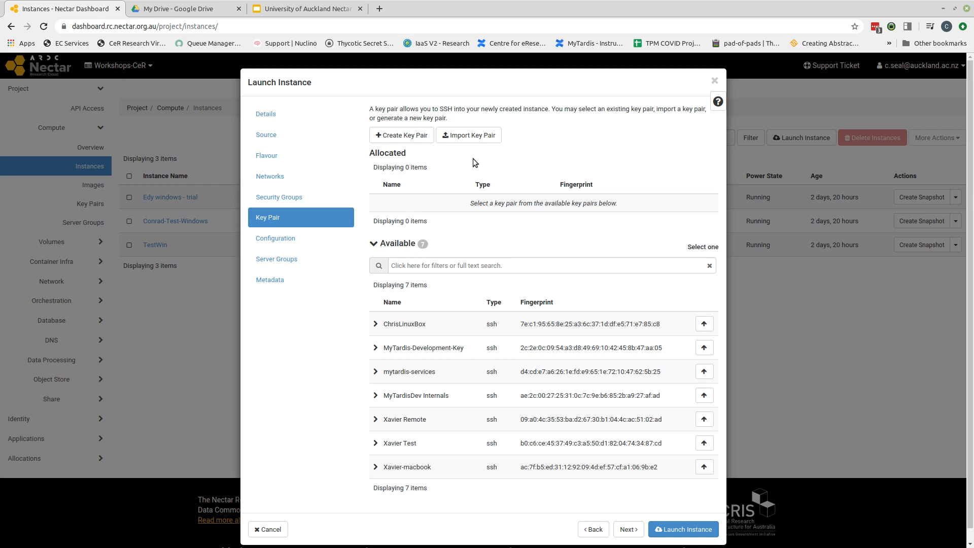
mouse_move(470, 199)
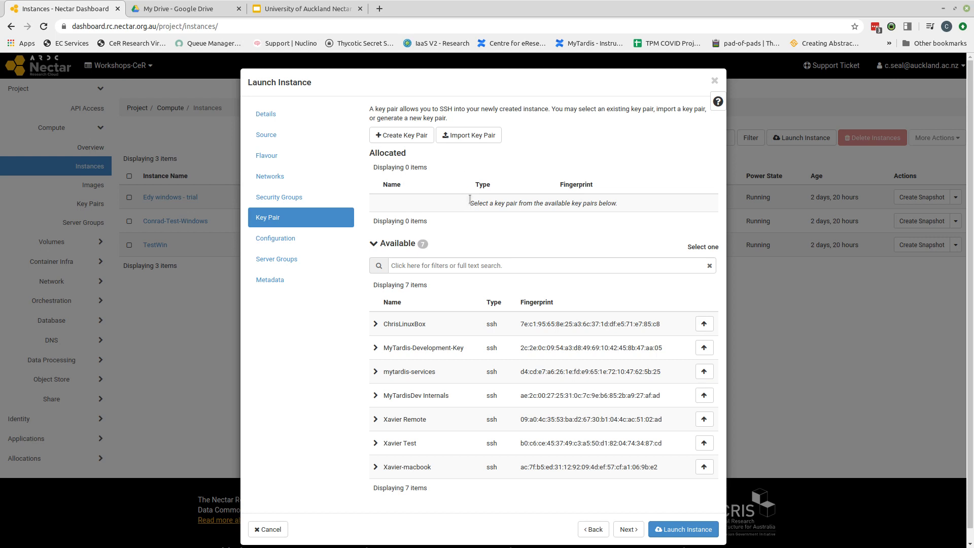
mouse_move(549, 520)
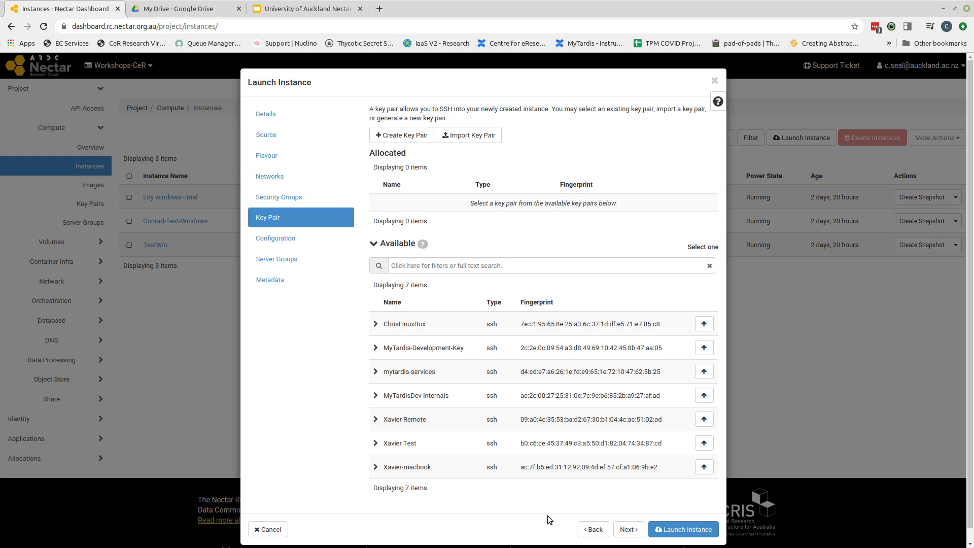
mouse_move(683, 529)
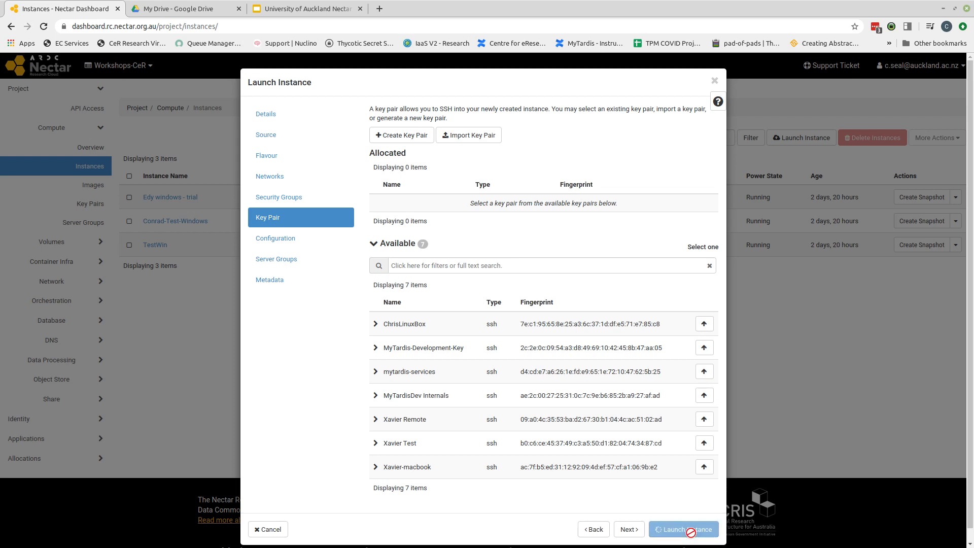
mouse_move(749, 423)
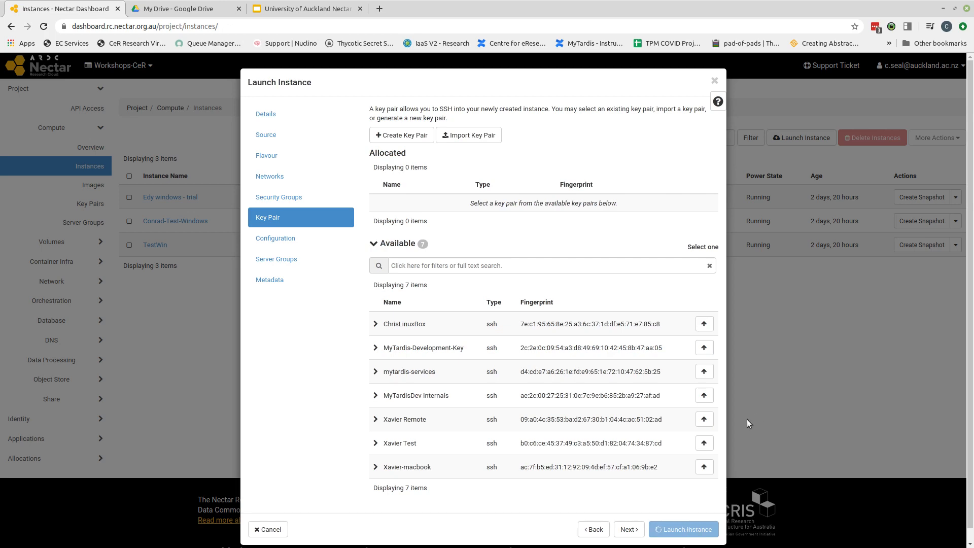
mouse_move(763, 390)
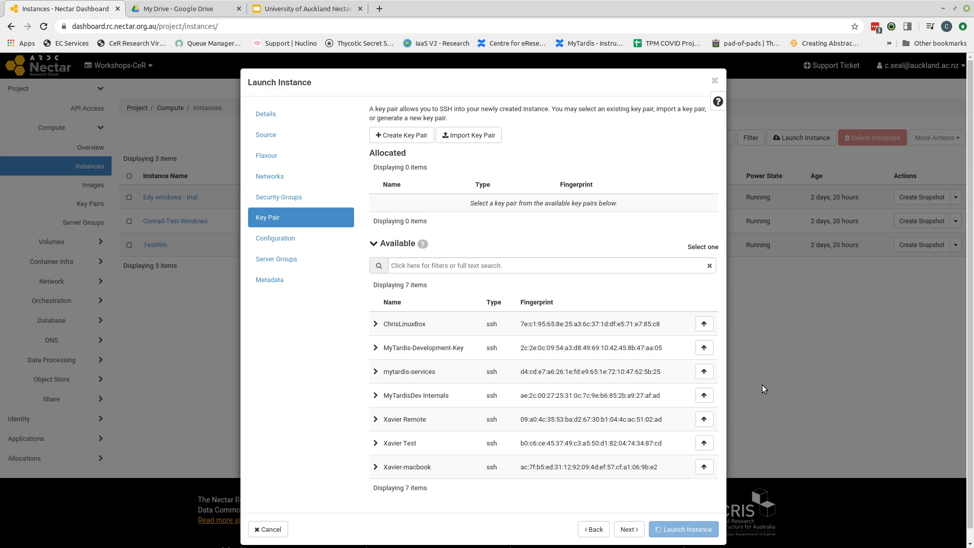
- Submit the launch and return to the Instances list to await Chris-Video-Test
click(683, 529)
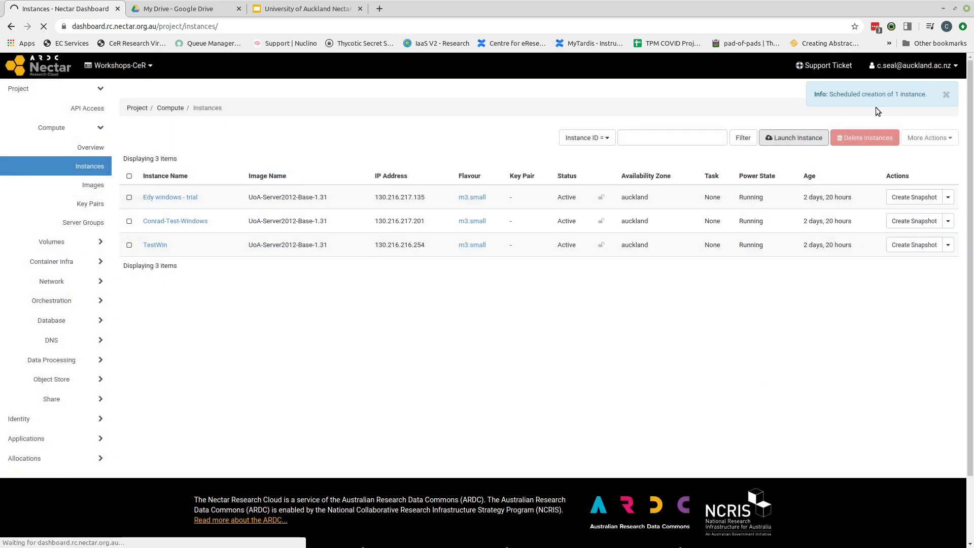
click(946, 93)
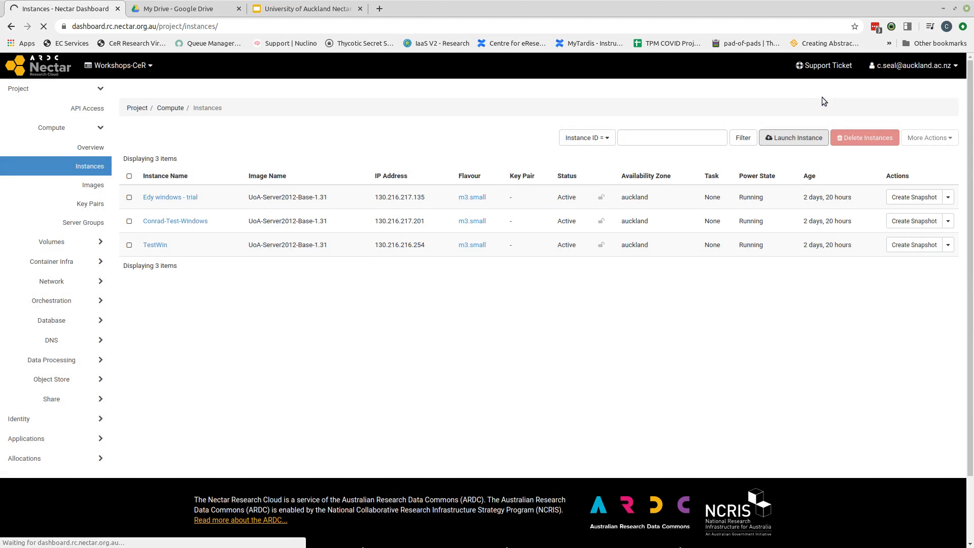
mouse_move(770, 114)
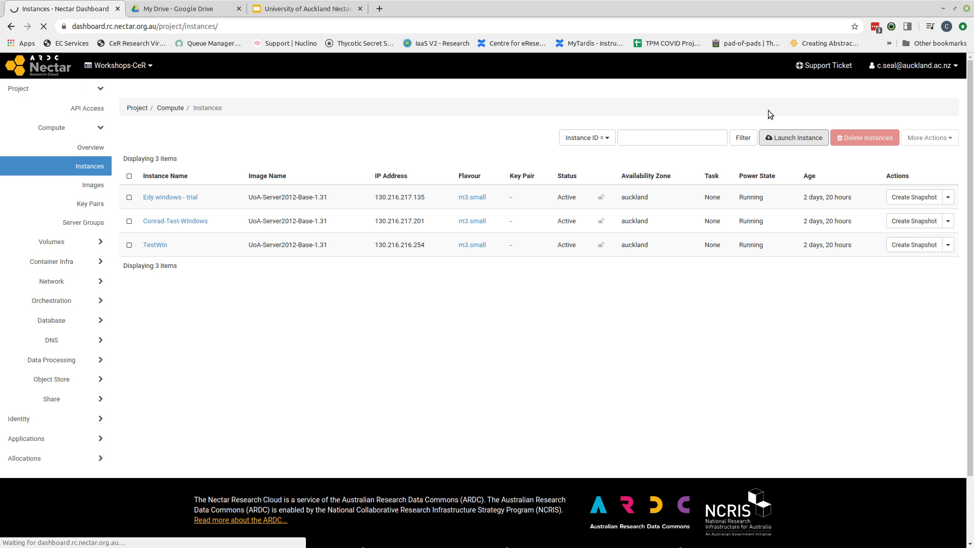
mouse_move(623, 296)
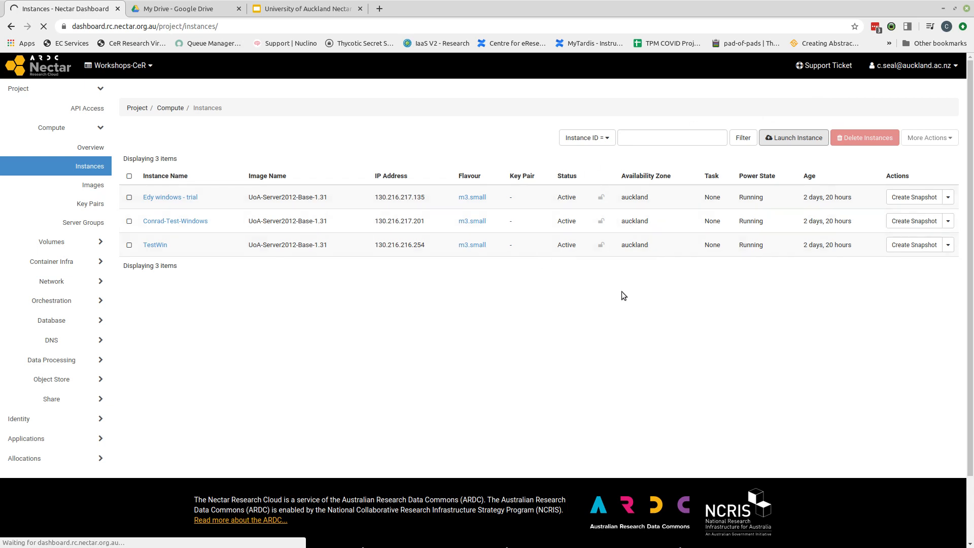
mouse_move(604, 293)
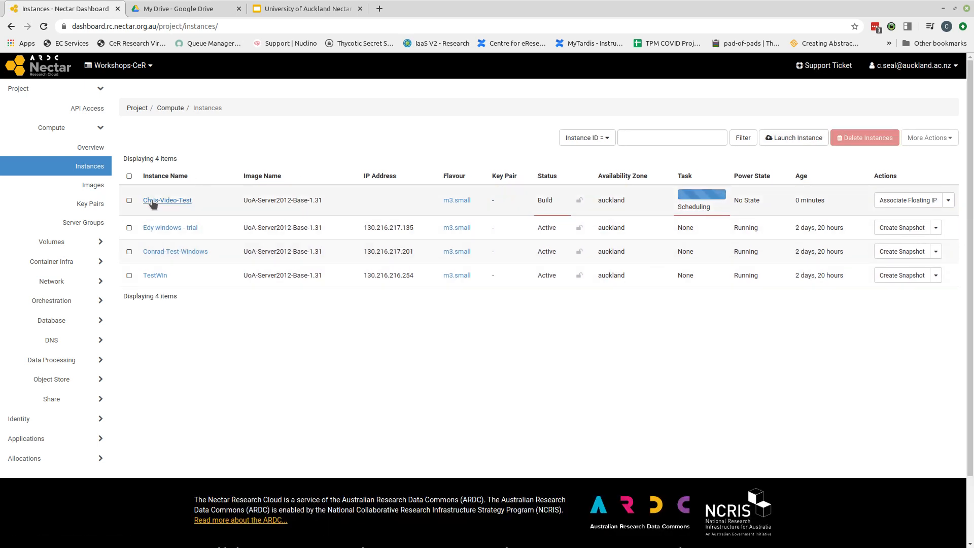
mouse_move(606, 222)
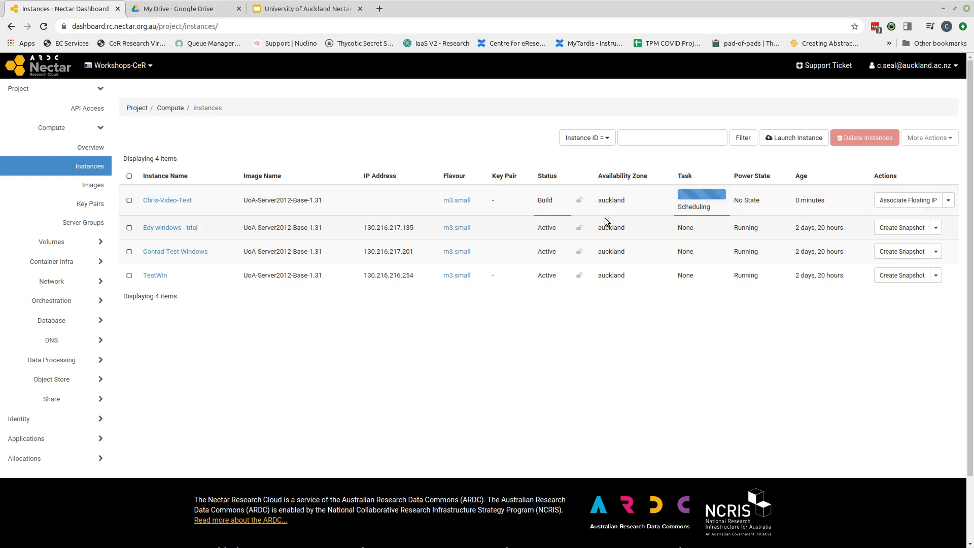
mouse_move(527, 202)
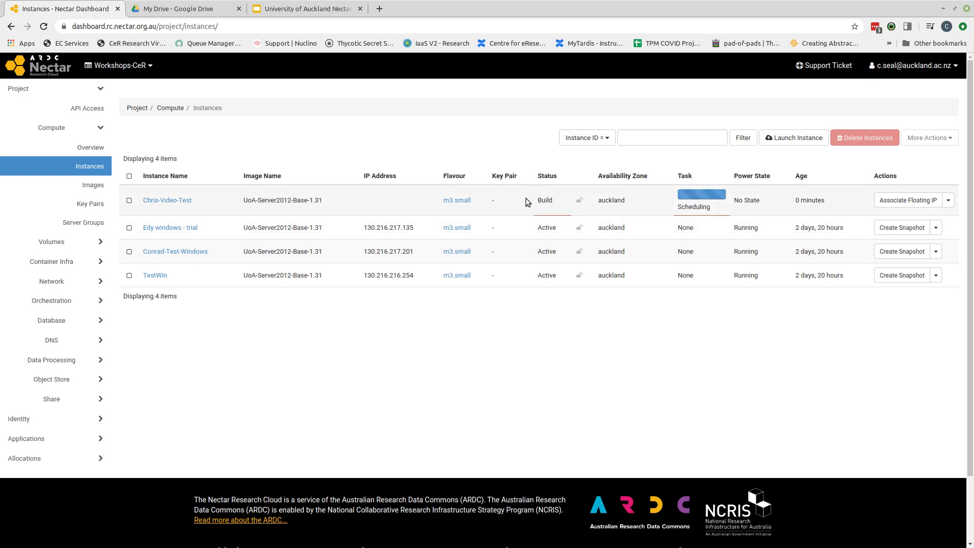
mouse_move(562, 215)
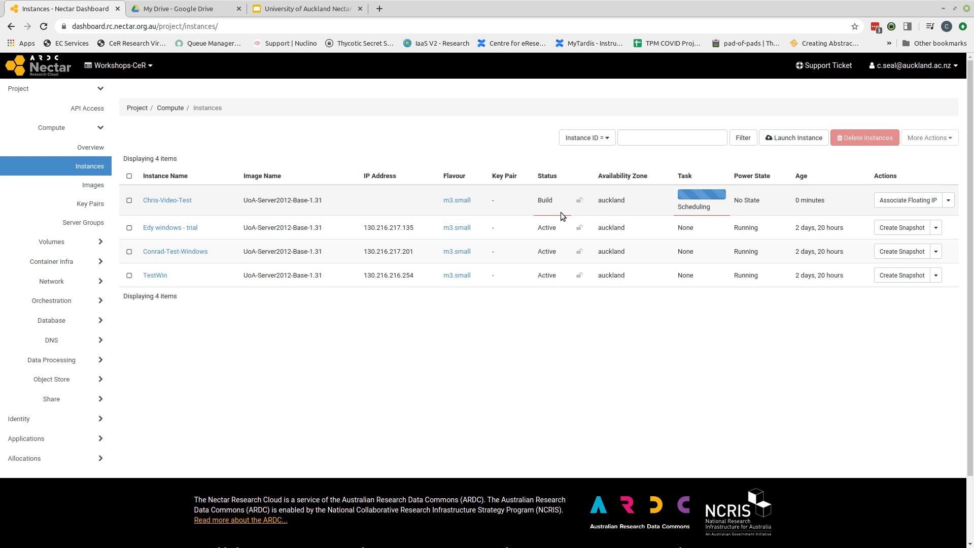
mouse_move(726, 215)
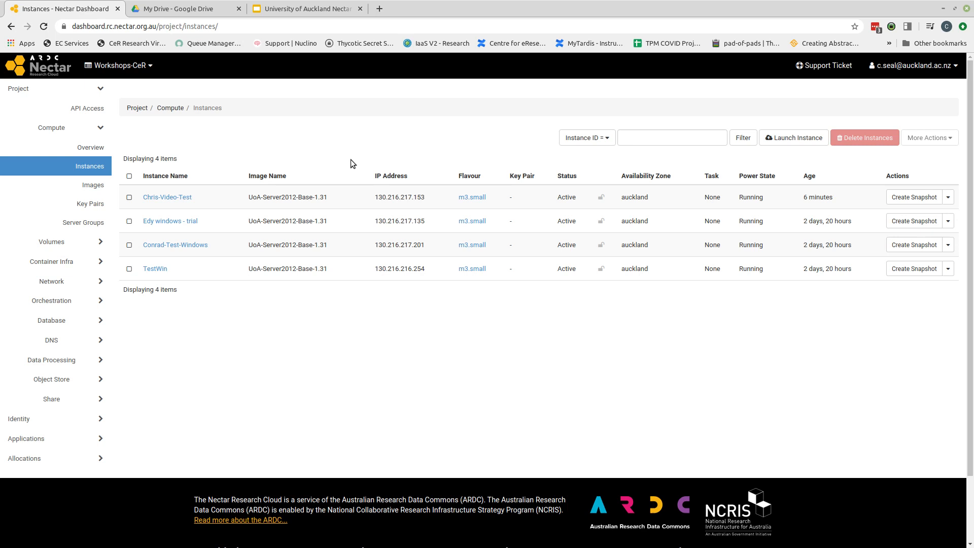
mouse_move(147, 178)
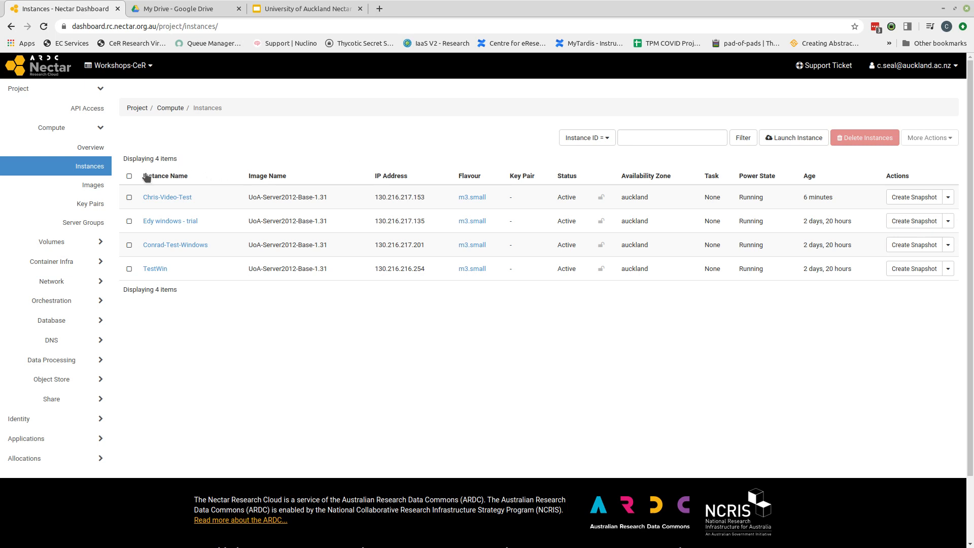
mouse_move(159, 210)
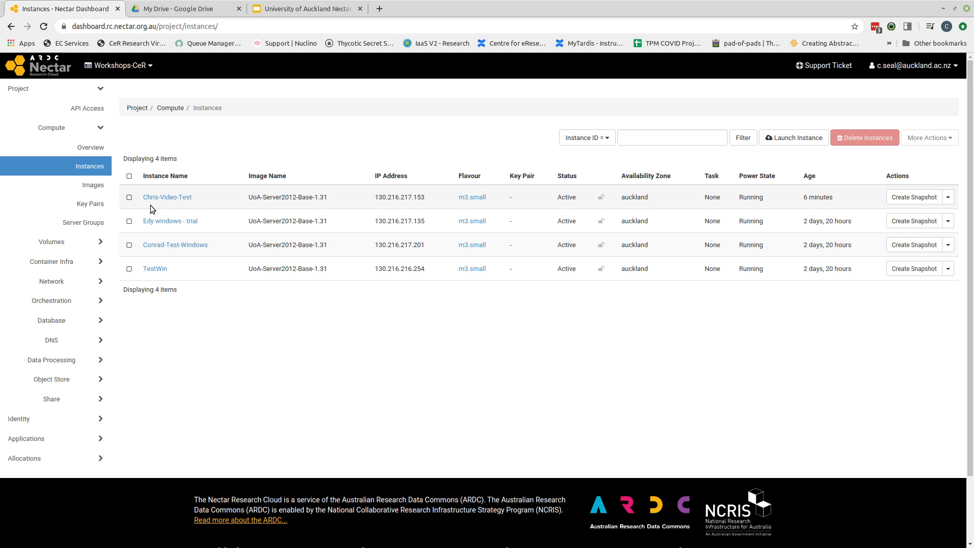
mouse_move(253, 207)
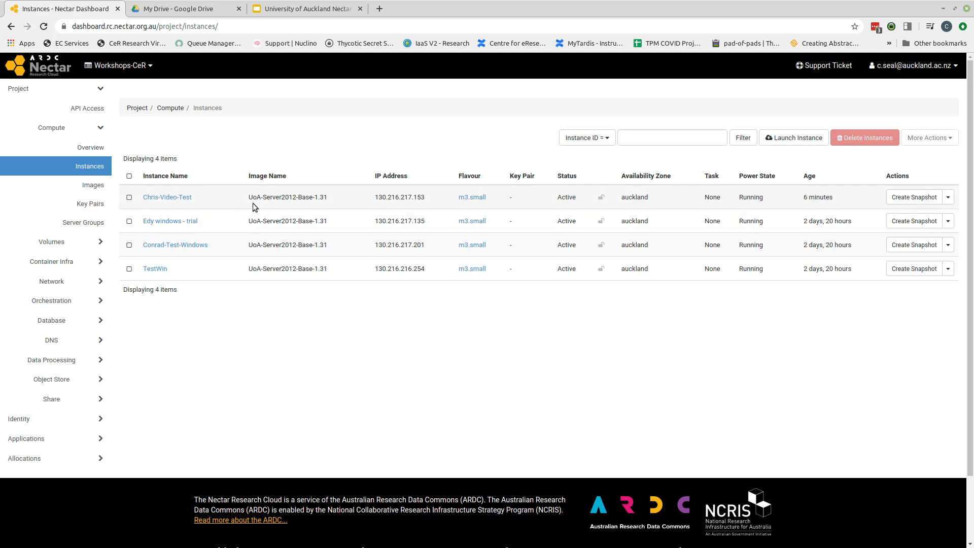
mouse_move(274, 211)
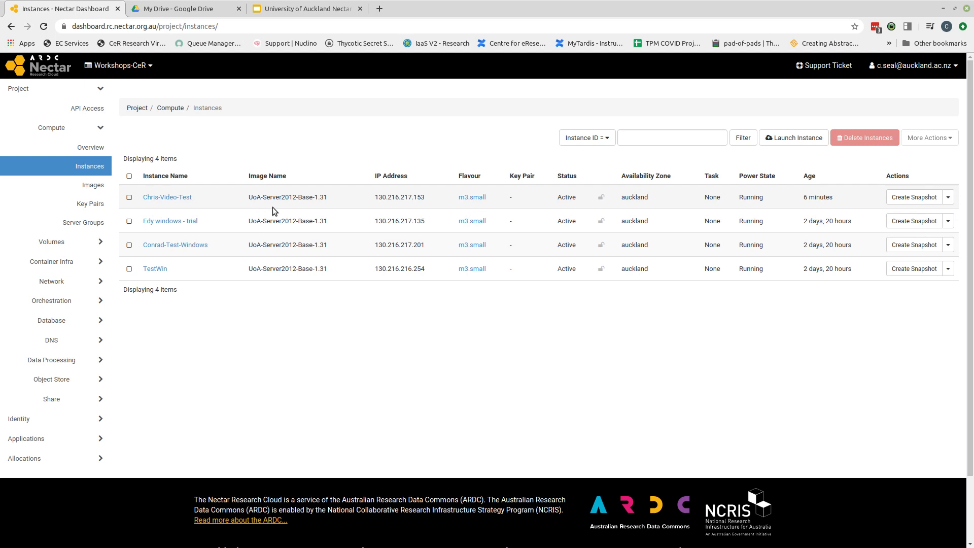
mouse_move(400, 208)
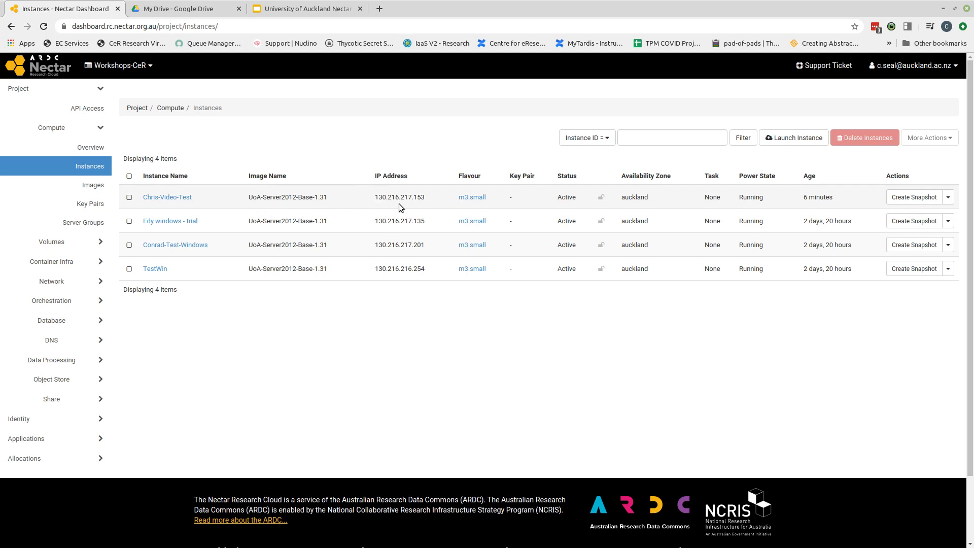
mouse_move(432, 199)
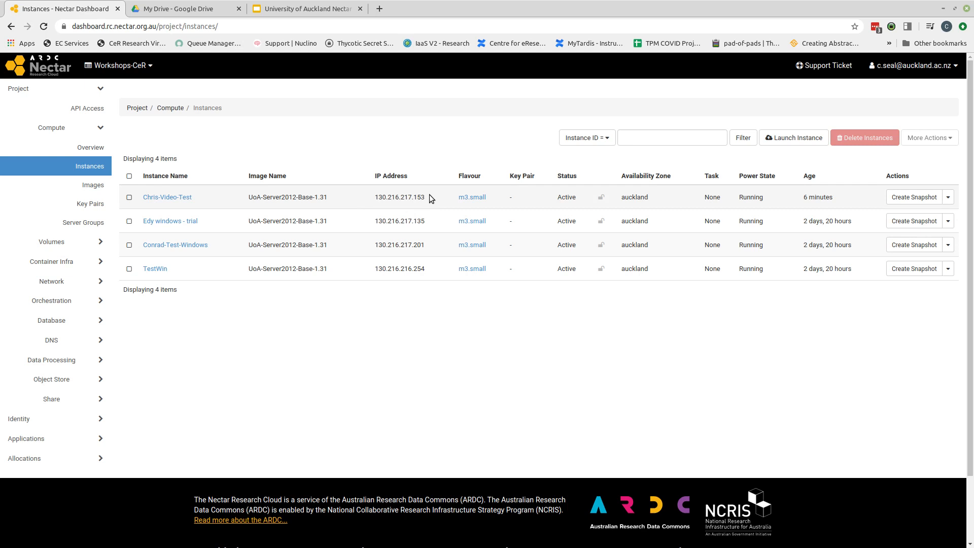
mouse_move(384, 210)
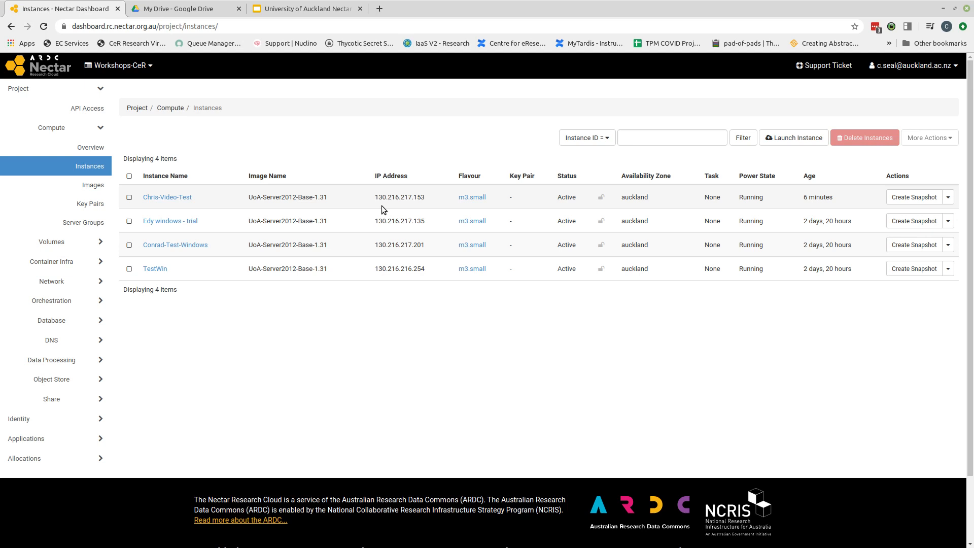
mouse_move(502, 195)
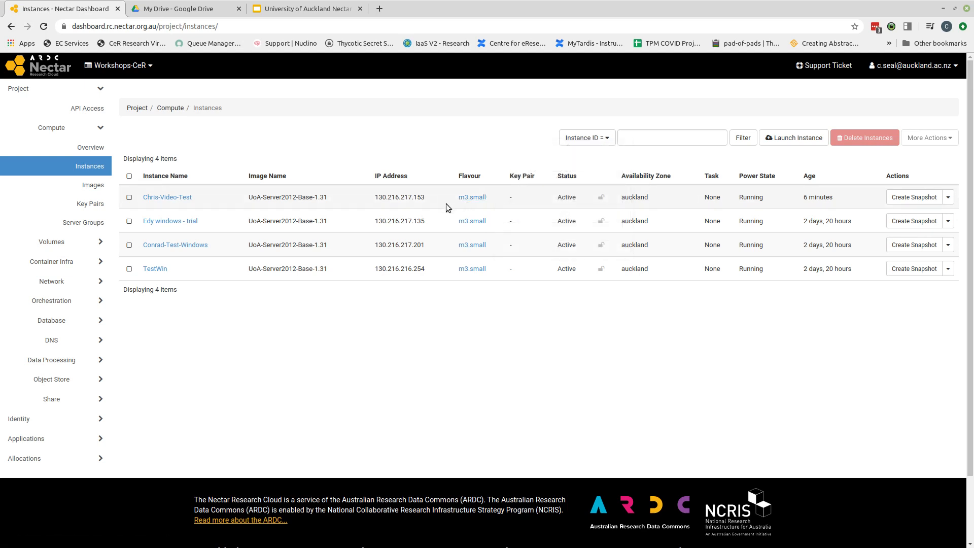
mouse_move(565, 208)
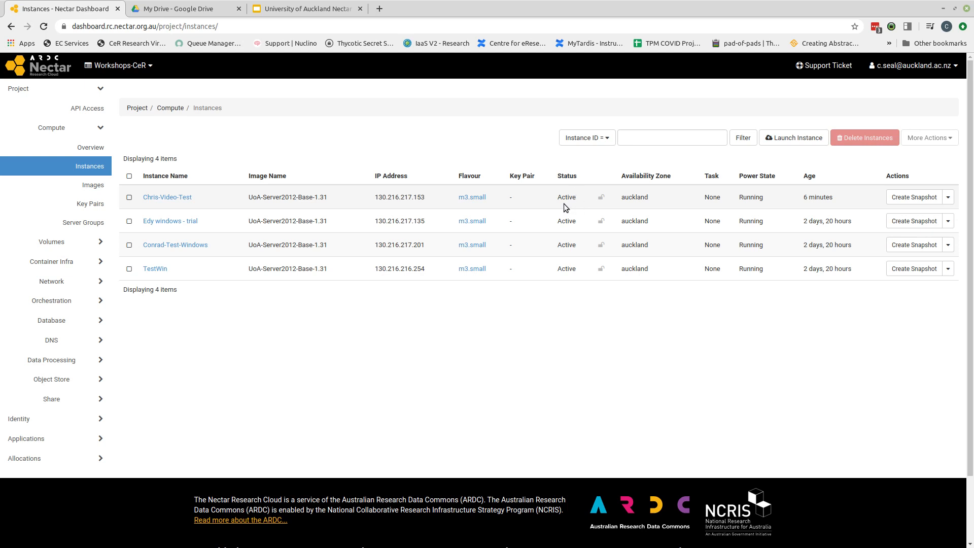
mouse_move(677, 210)
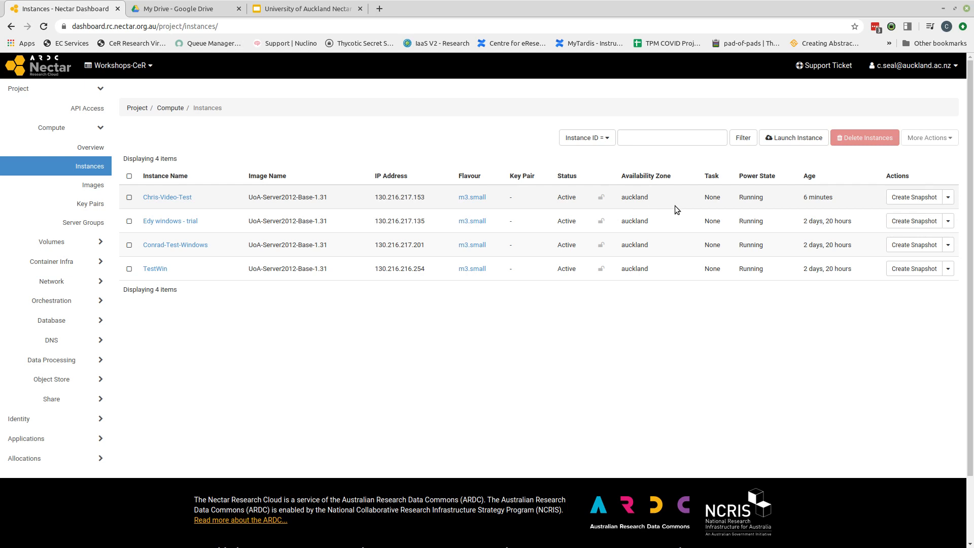
mouse_move(827, 208)
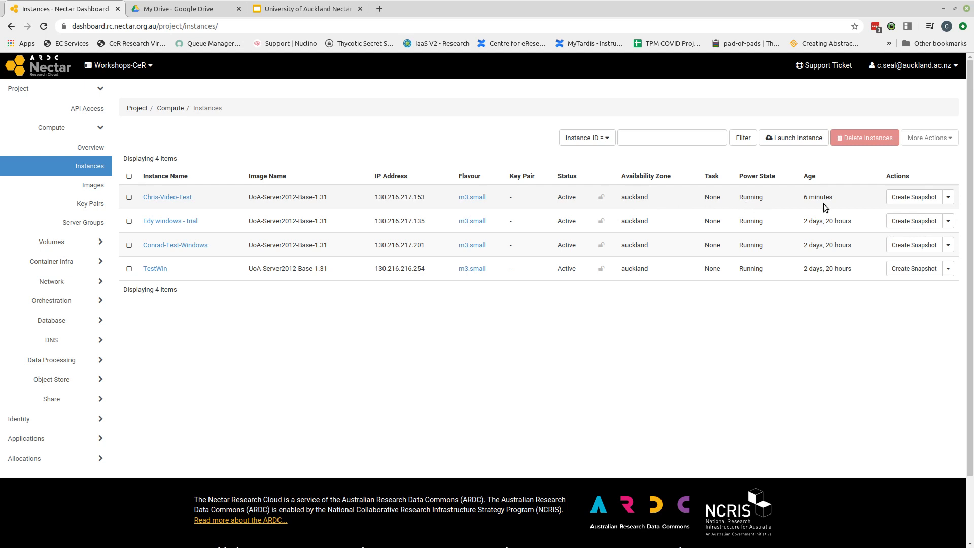
mouse_move(838, 199)
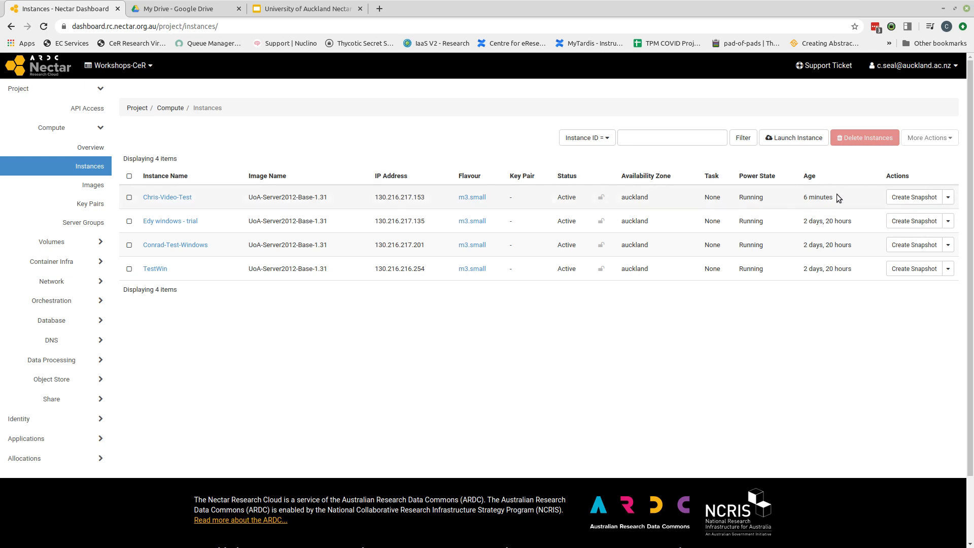